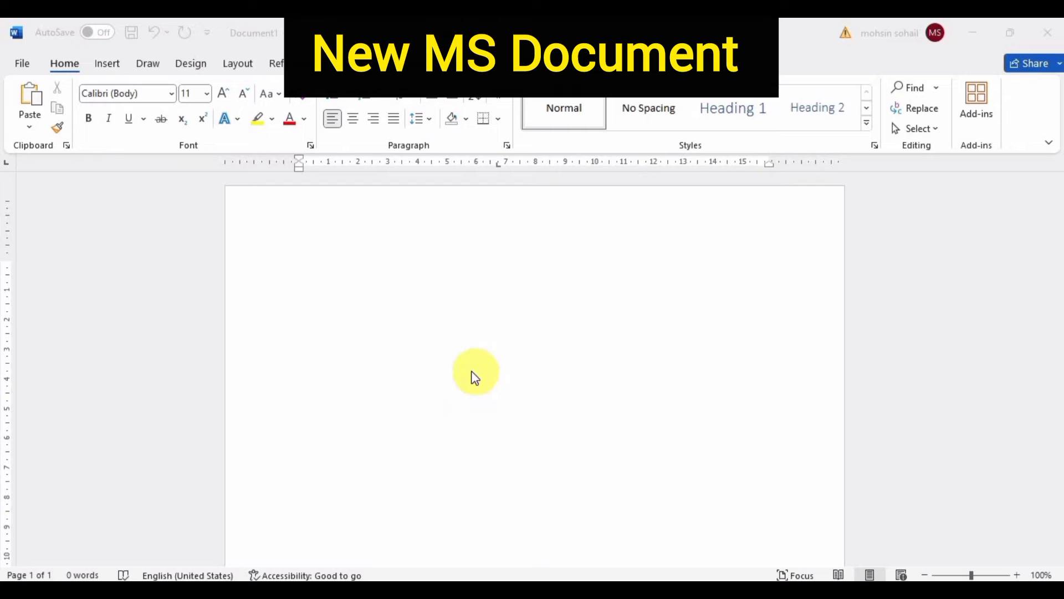
{"action": "mouse_move", "coordinate": [468, 372]}
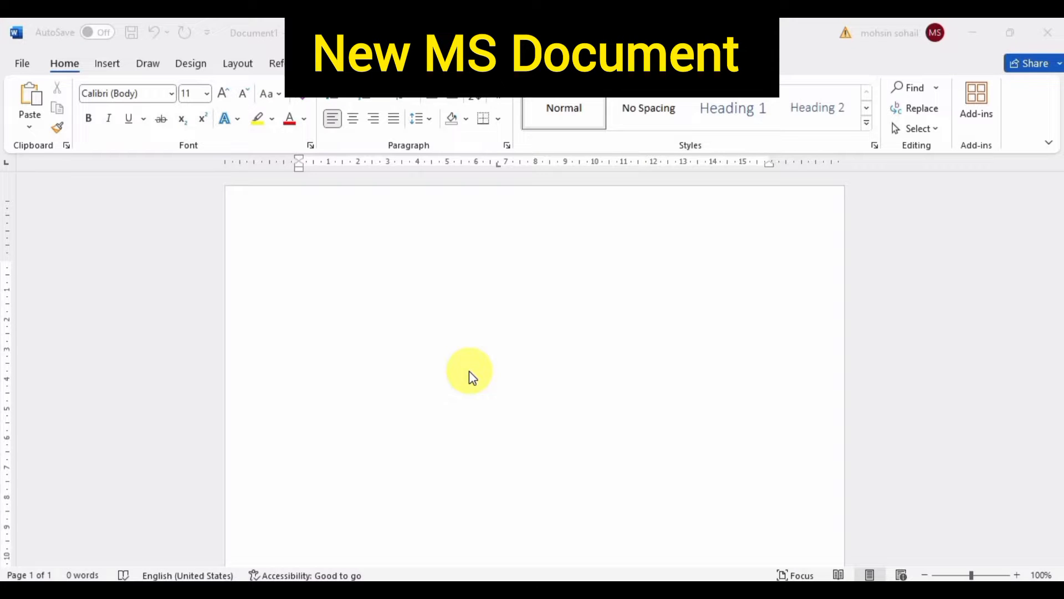
{"action": "mouse_move", "coordinate": [183, 216]}
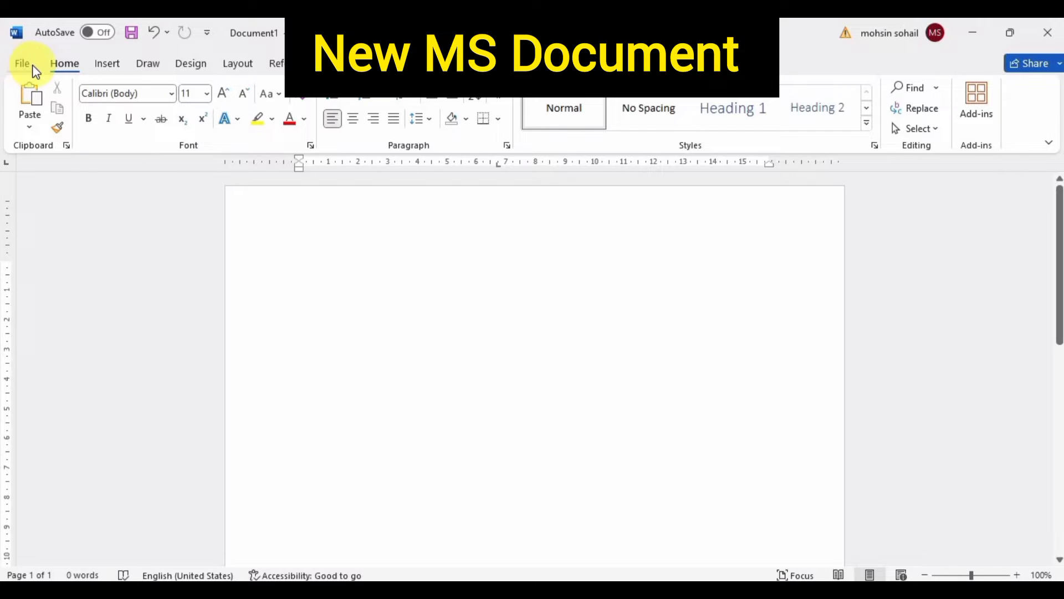
- Show the New page and browse the template gallery from Blank document down to the letter designs and back
{"action": "left_click", "coordinate": [22, 62]}
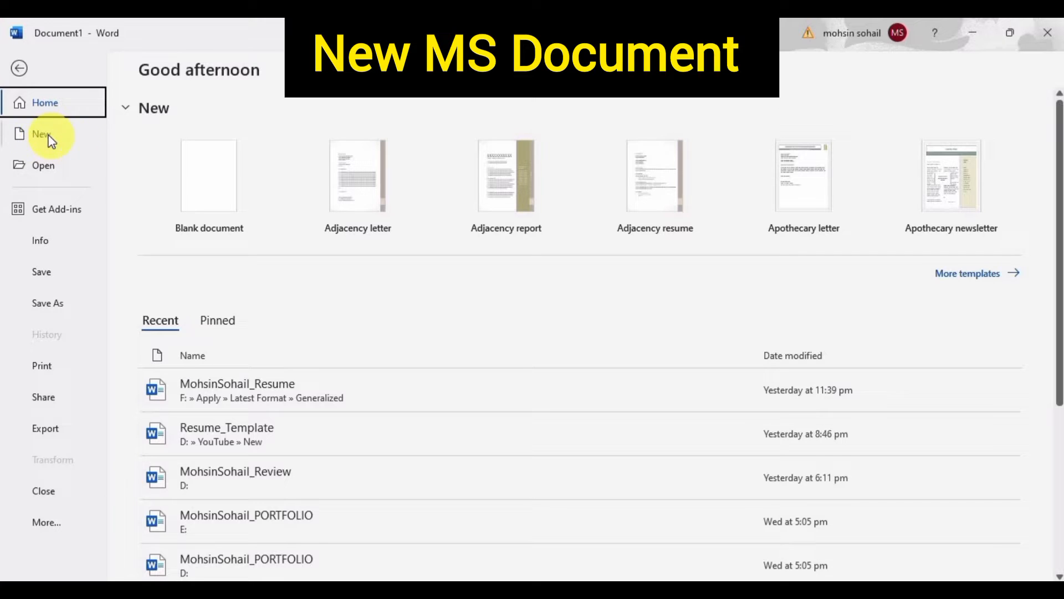
{"action": "left_click", "coordinate": [42, 134]}
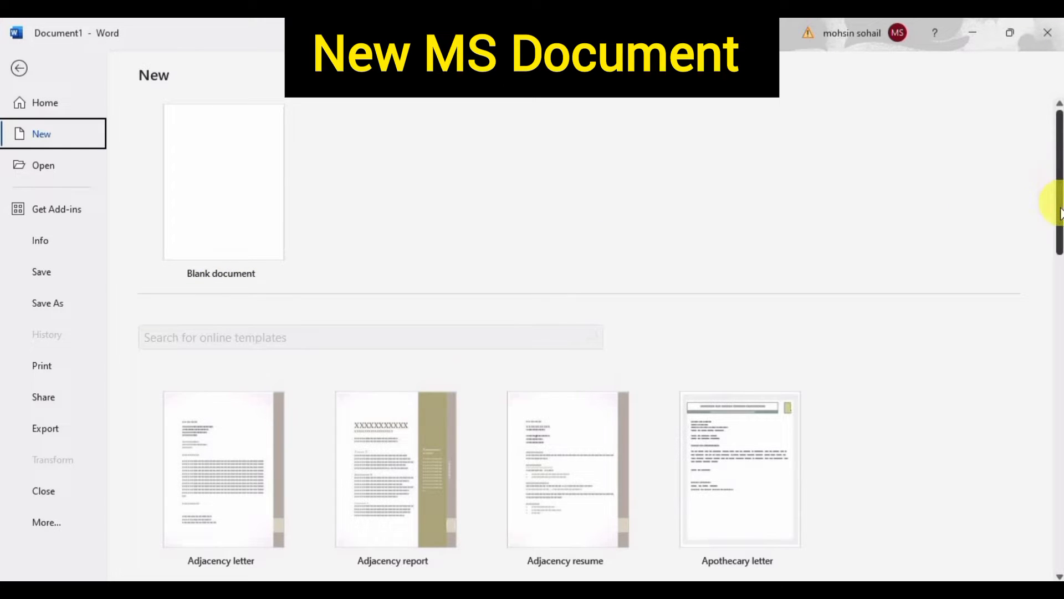
{"action": "scroll", "scroll_direction": "down", "scroll_amount": 3}
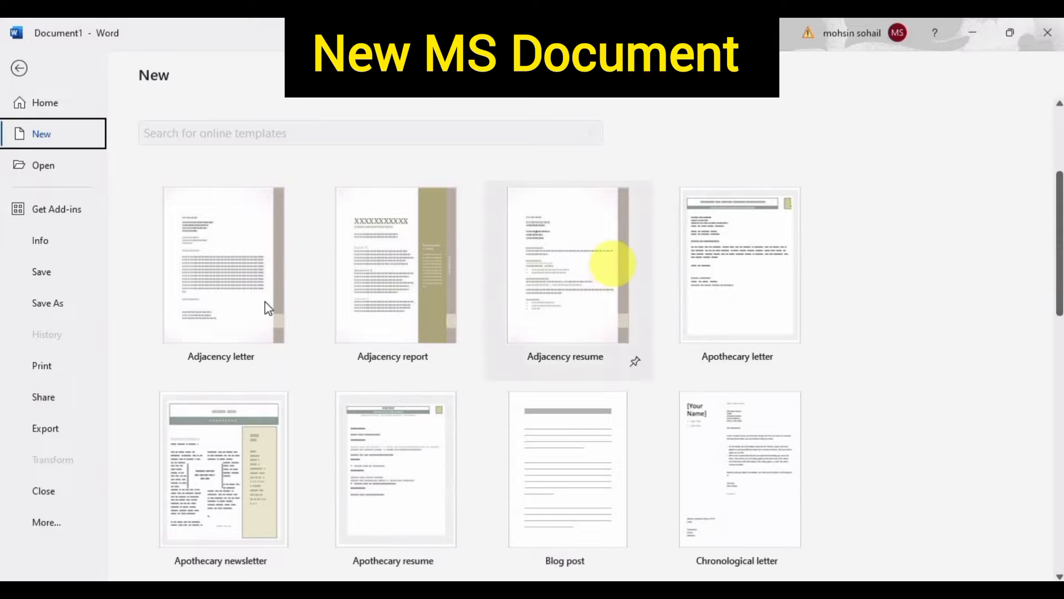
{"action": "mouse_move", "coordinate": [613, 422]}
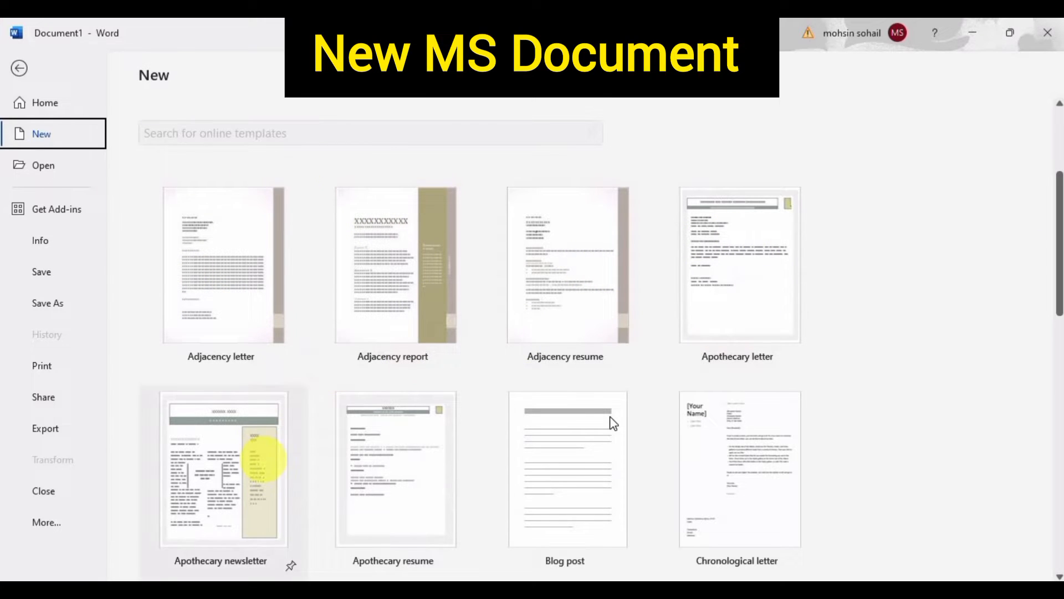
{"action": "scroll", "scroll_direction": "down", "scroll_amount": 3}
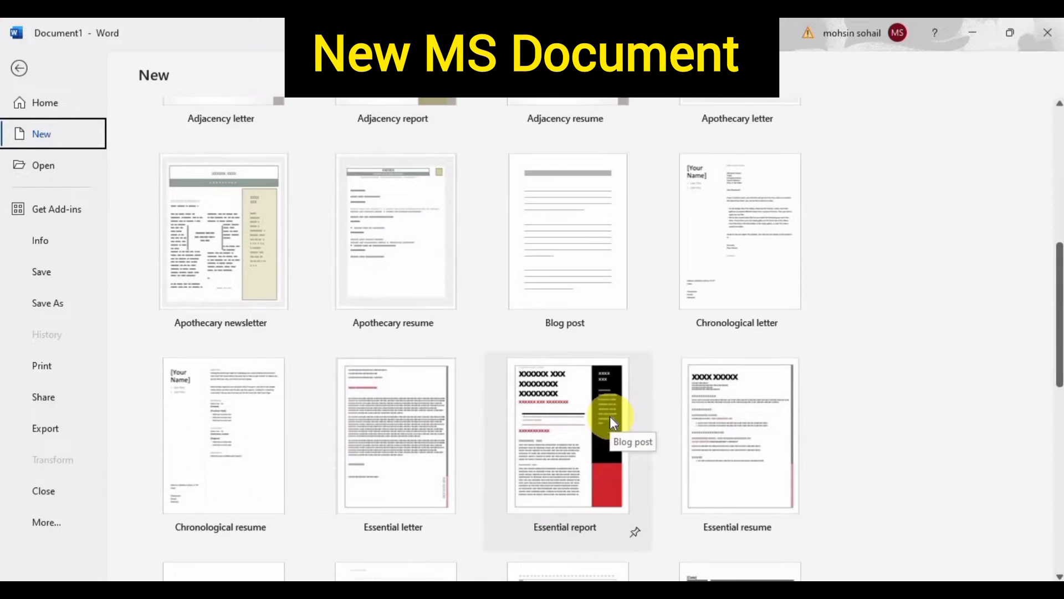
{"action": "scroll", "scroll_direction": "down", "scroll_amount": 3}
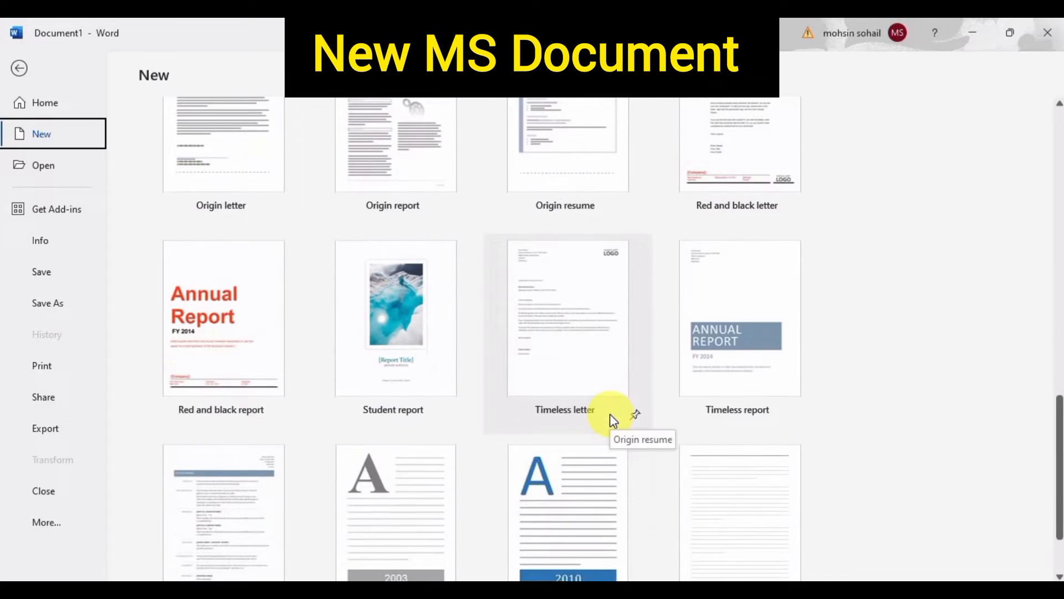
{"action": "scroll", "scroll_direction": "down", "scroll_amount": 3}
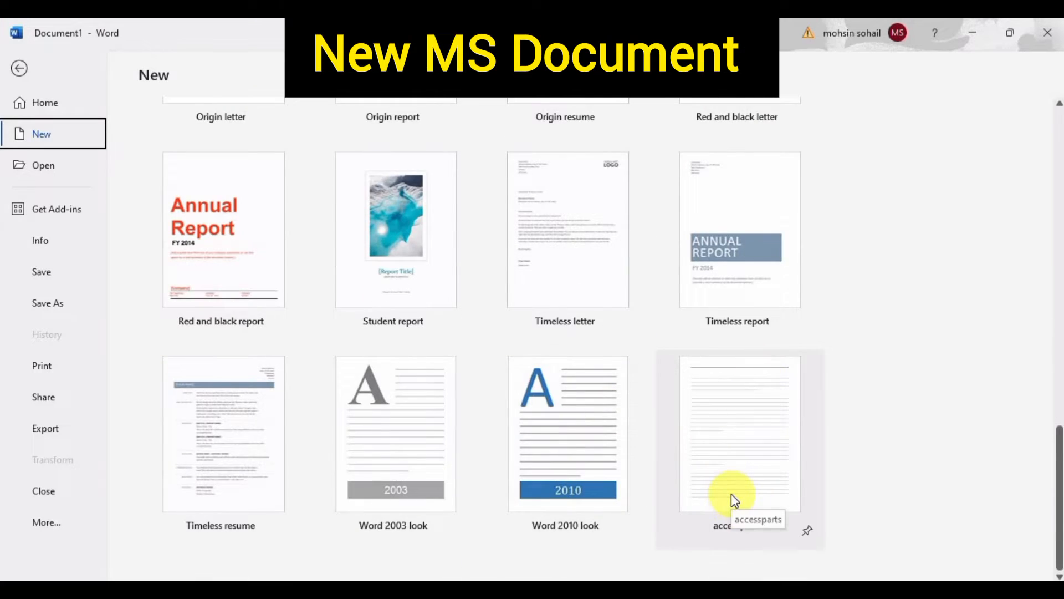
{"action": "scroll", "scroll_direction": "up", "scroll_amount": 3}
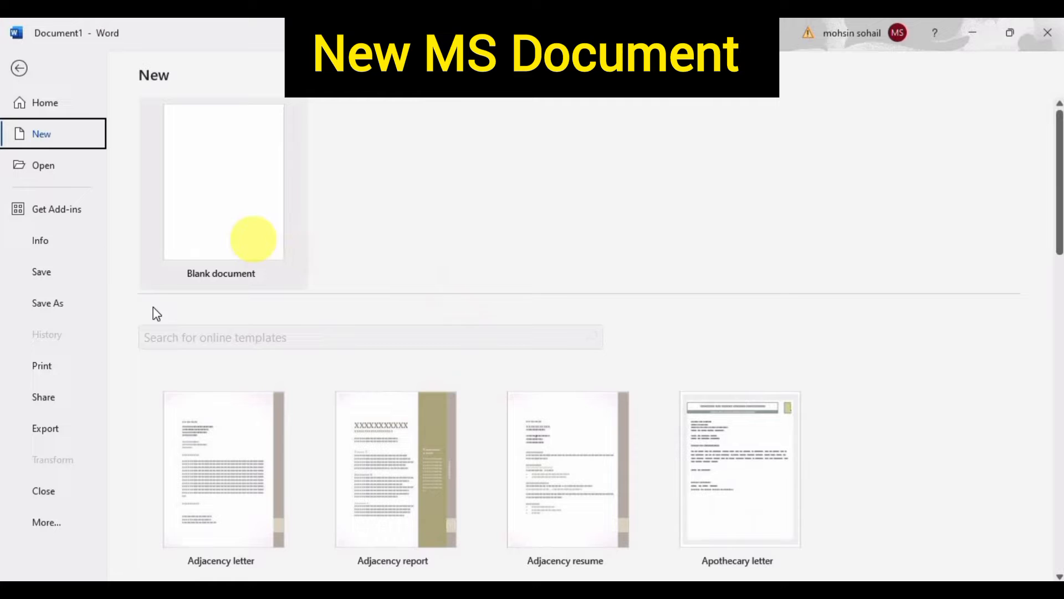
{"action": "mouse_move", "coordinate": [250, 169]}
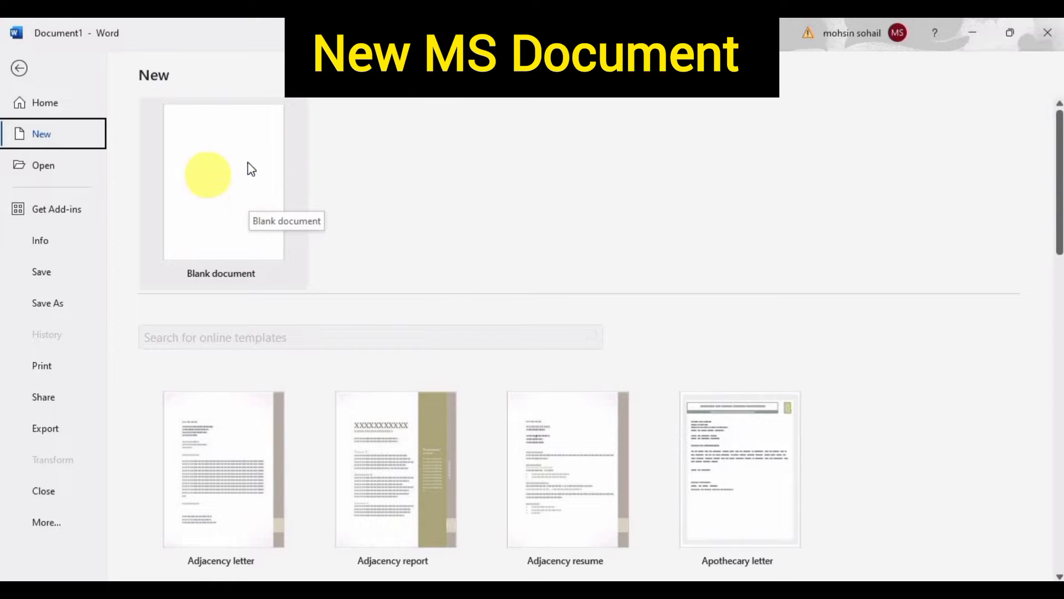
- Start a blank document with the sentence introducing Mohsin's topic of how to use Microsoft word, then one calling it very useful
{"action": "left_click", "coordinate": [222, 181]}
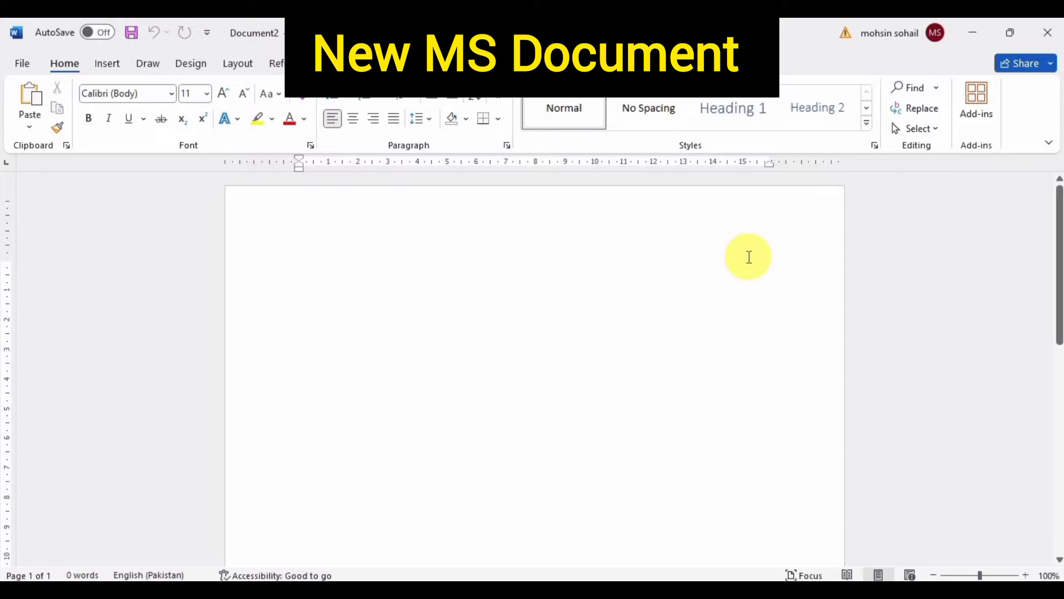
{"action": "left_click", "coordinate": [320, 284]}
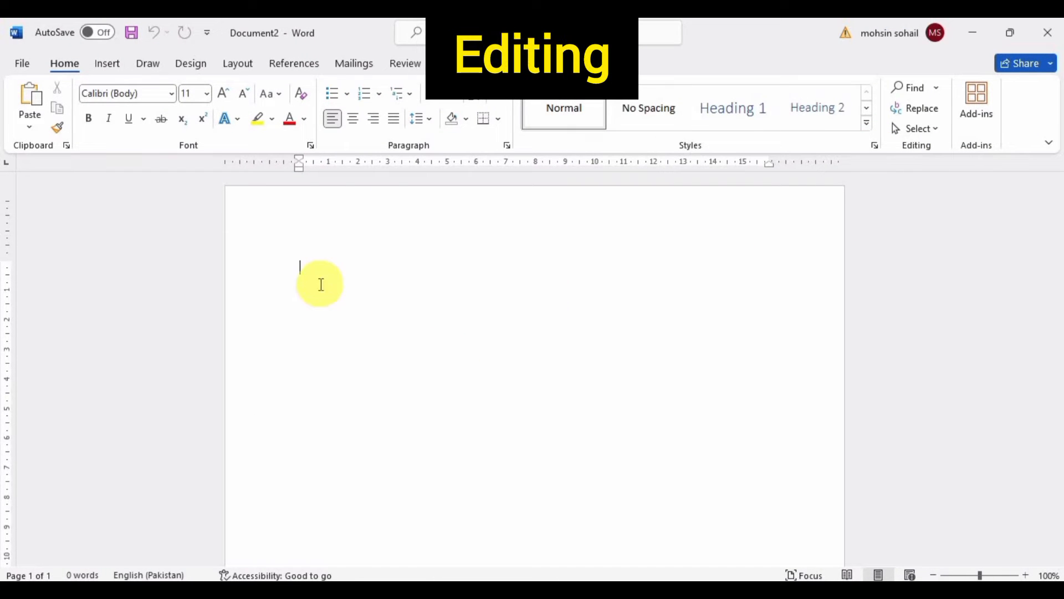
{"action": "type", "text": "My name is Mohsin and"}
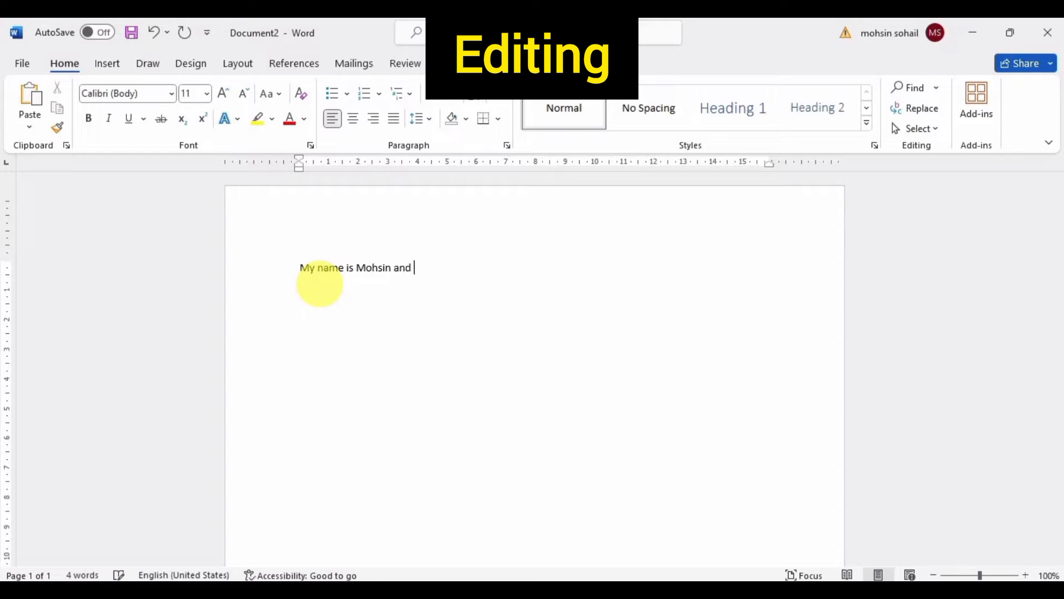
{"action": "type", "text": "today's topic"}
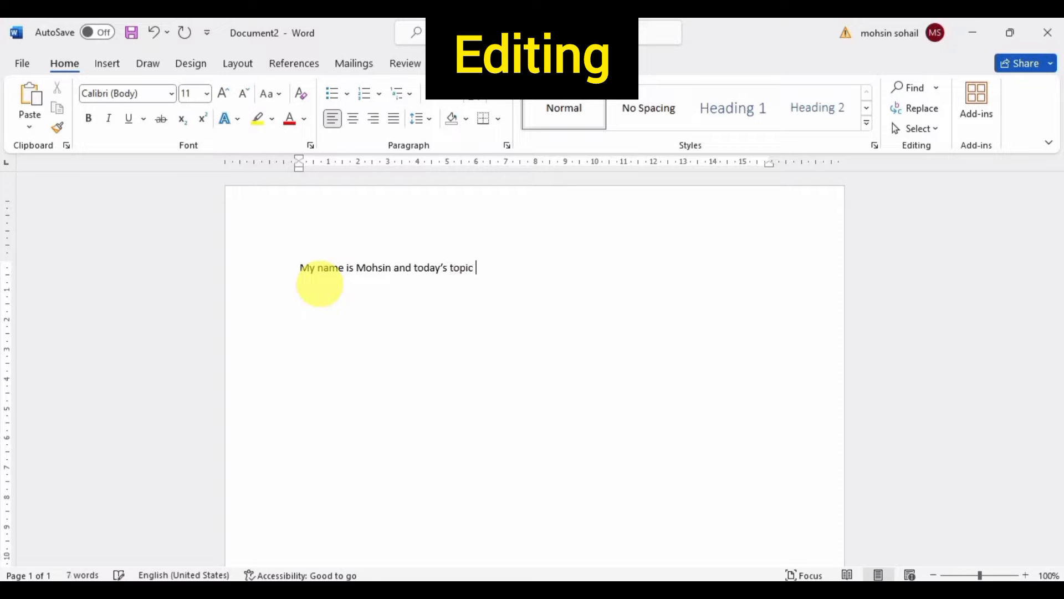
{"action": "type", "text": "of our discussion is how to u"}
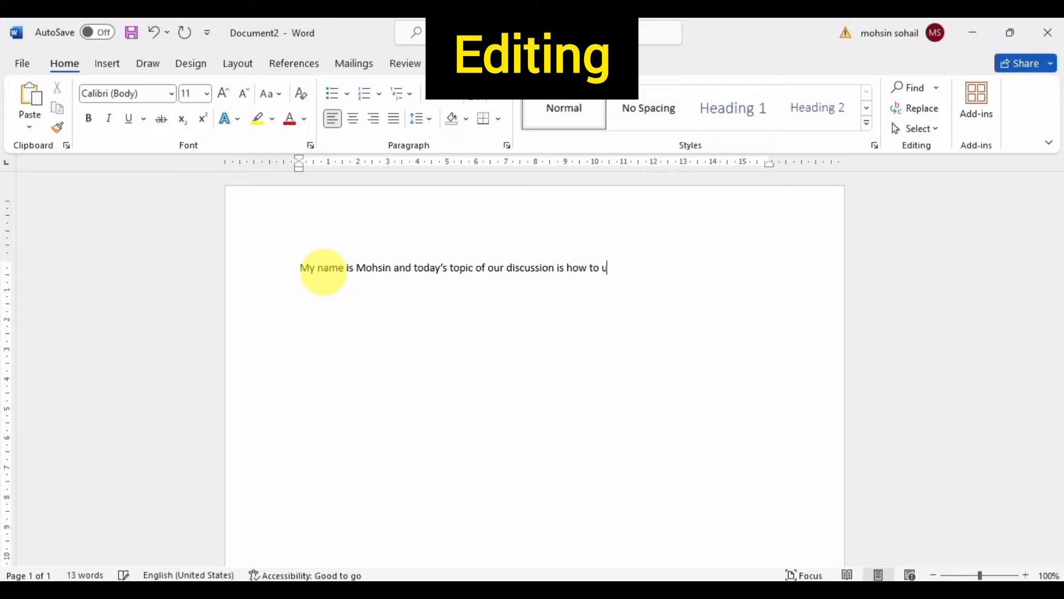
{"action": "type", "text": "se Microsoft word."}
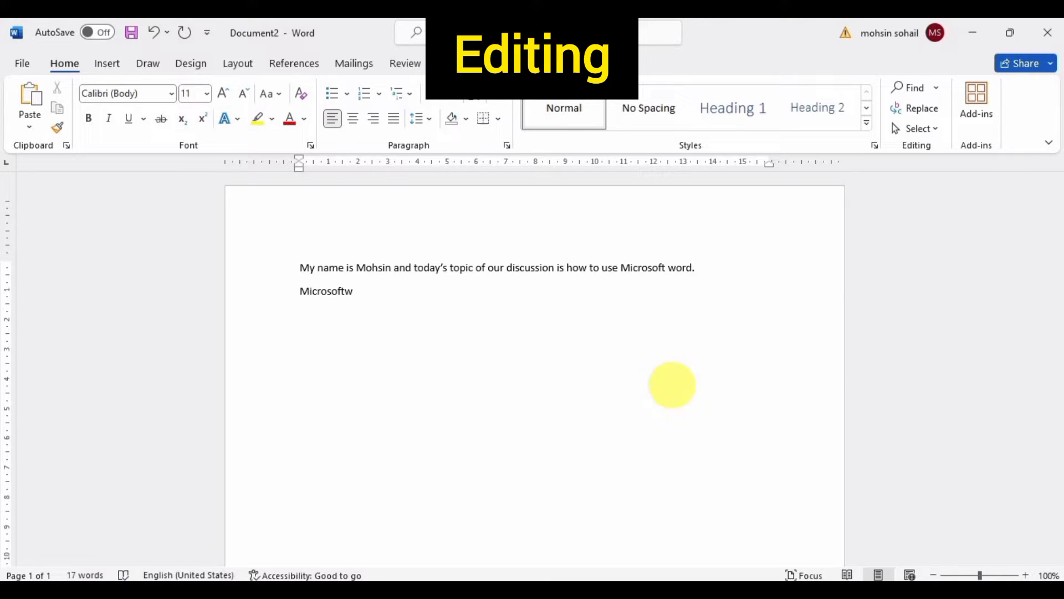
{"action": "type", "text": "ord is a very useful software."}
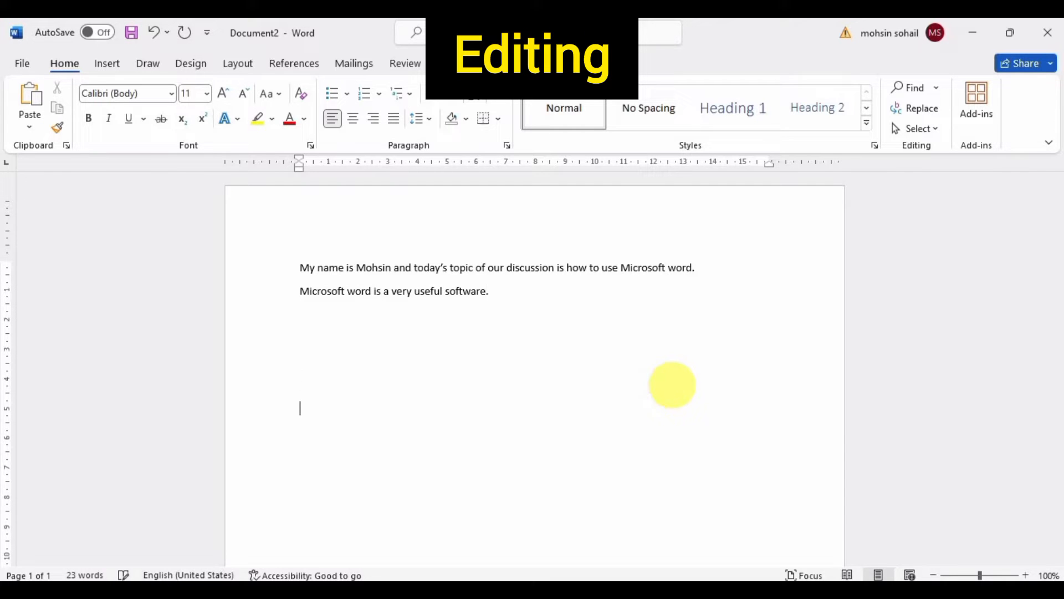
{"action": "mouse_move", "coordinate": [514, 467]}
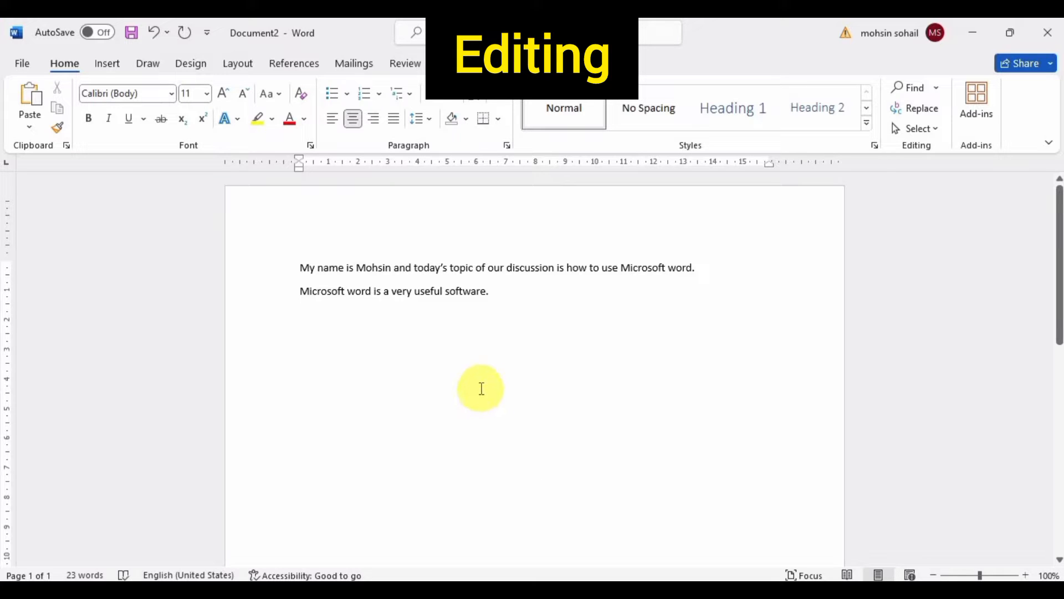
- Add a third line 'Microsoft word offers a lot of unique features.' and erase its final letters
{"action": "type", "text": "Microsoft"}
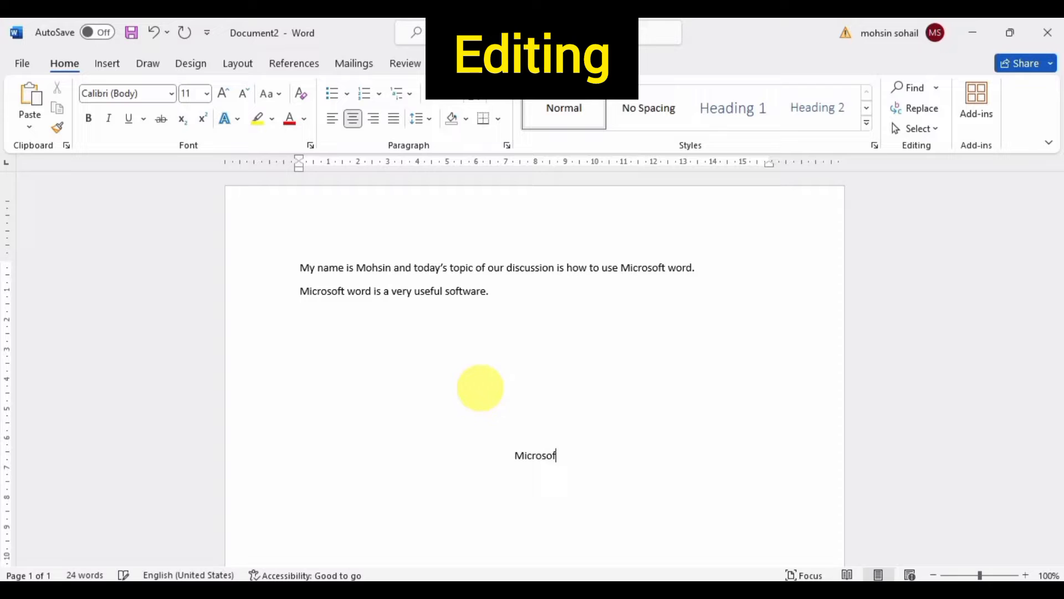
{"action": "type", "text": "word offers a lot"}
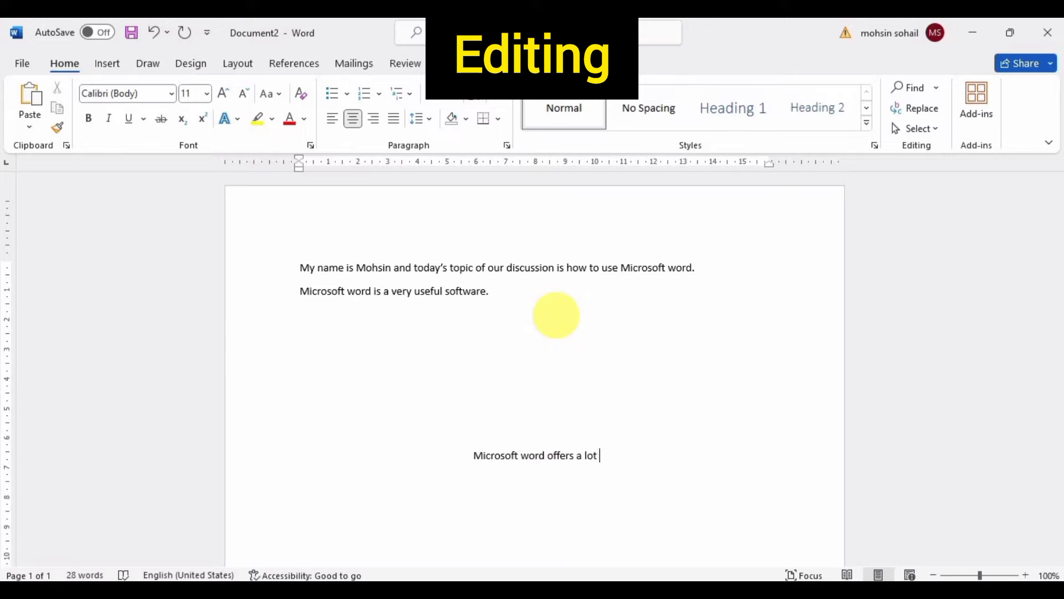
{"action": "type", "text": "of unique features."}
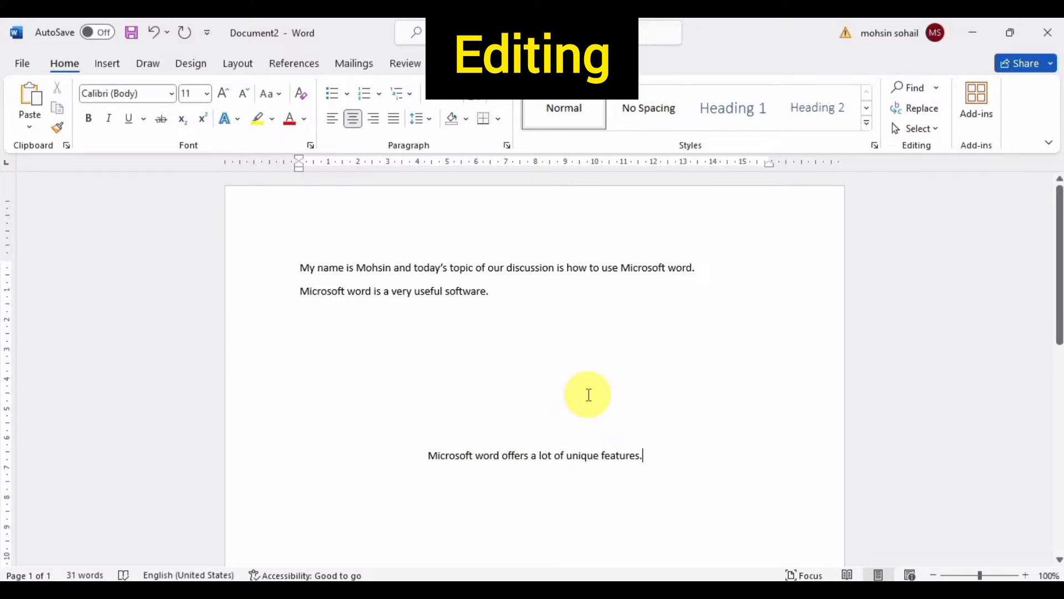
{"action": "key", "text": "Backspace"}
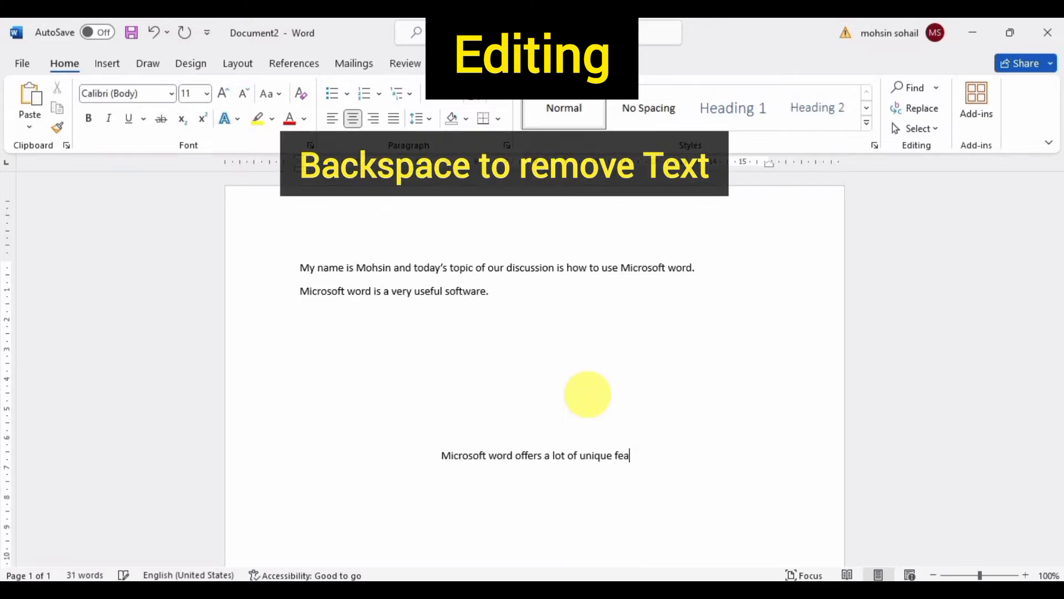
{"action": "key", "text": "backspace"}
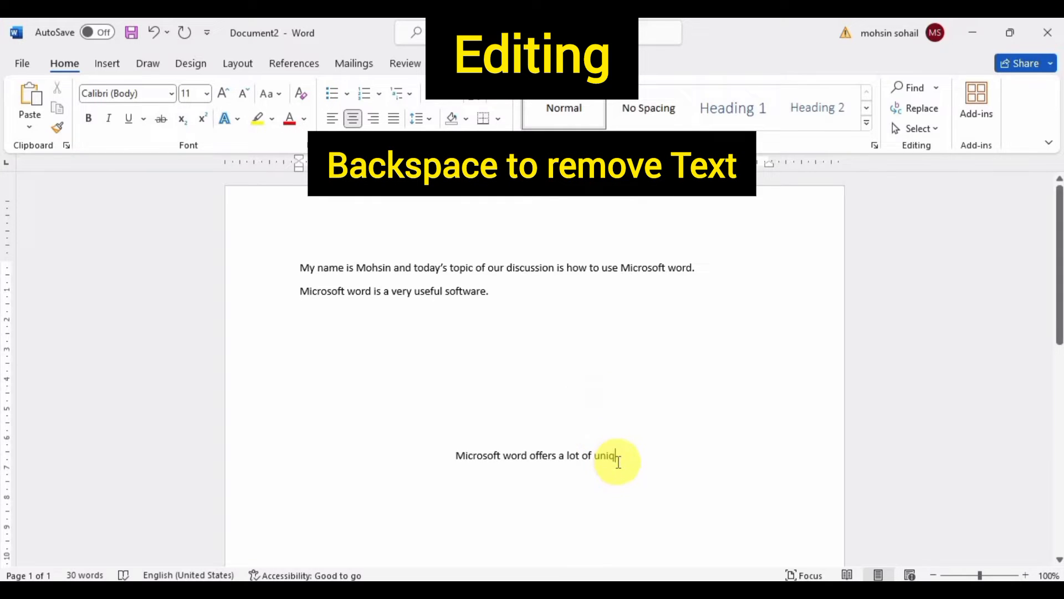
{"action": "key", "text": "backspace"}
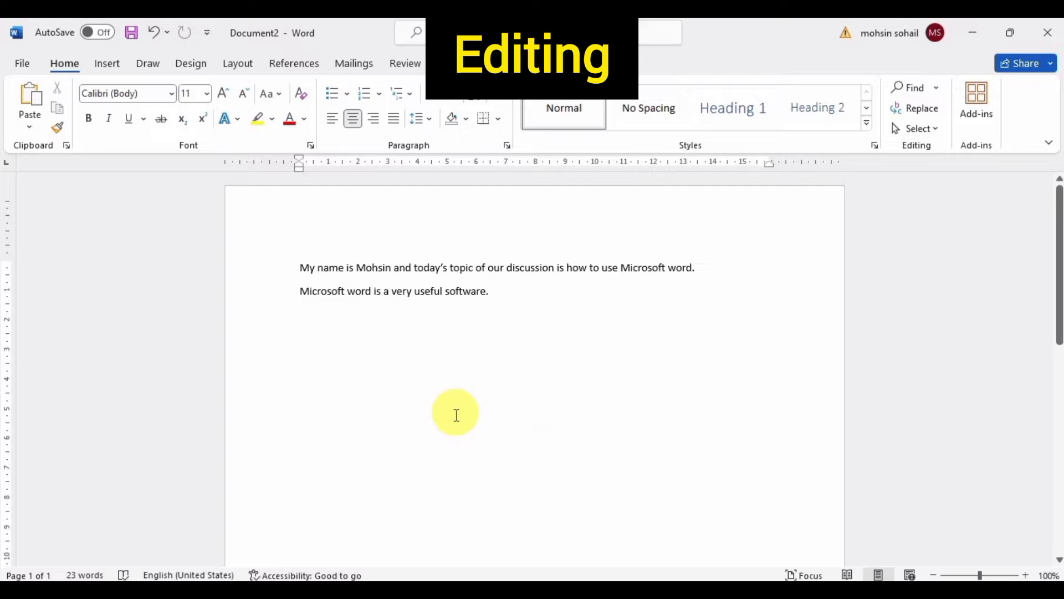
{"action": "mouse_move", "coordinate": [154, 32]}
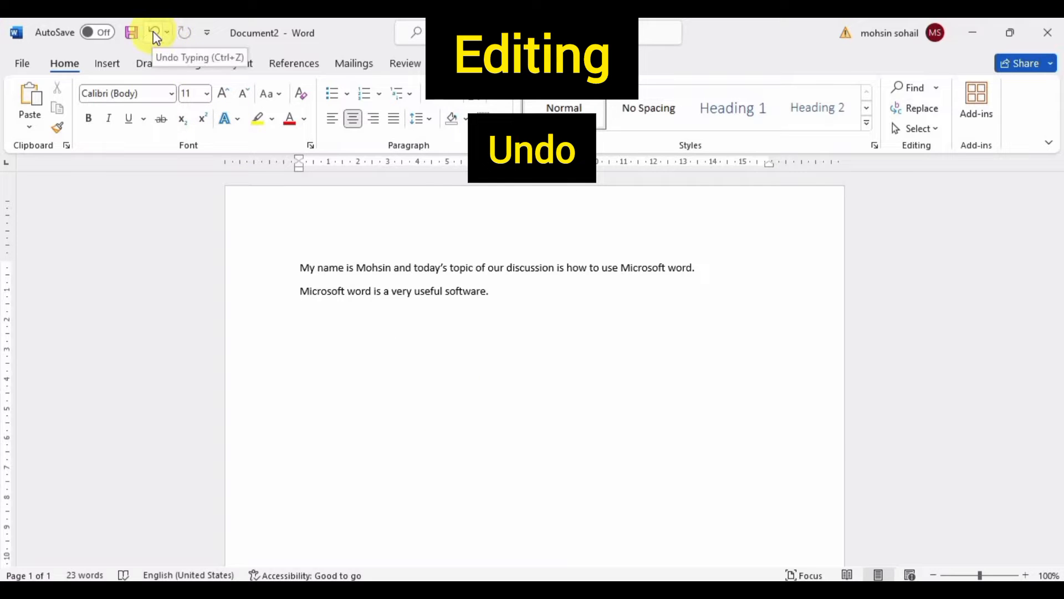
- Undo the erasing so the third line reads 'Microsoft word offers a lot of uniqu' again
{"action": "left_click", "coordinate": [155, 32]}
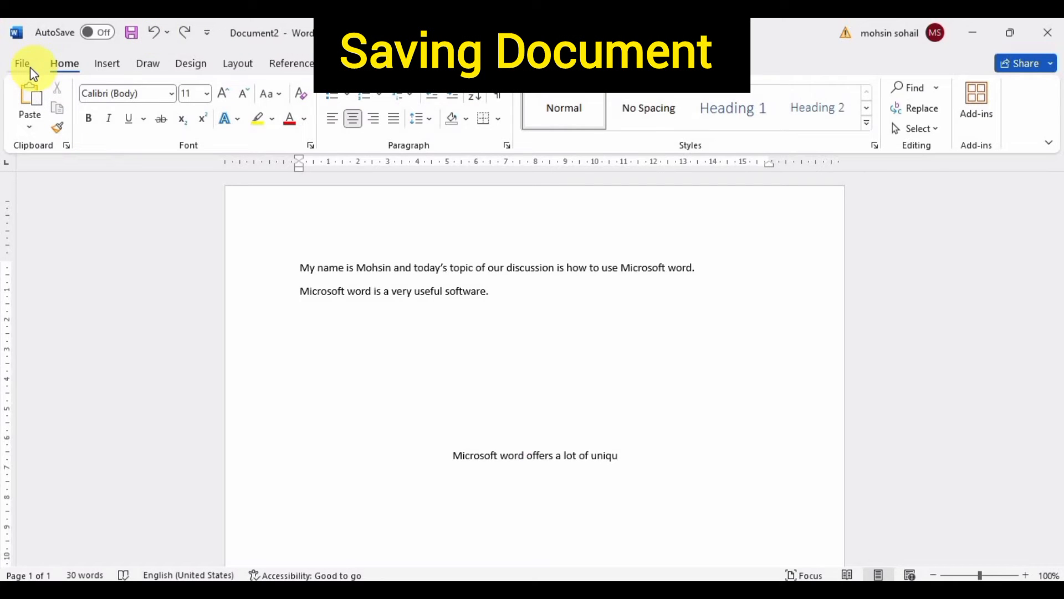
- Save the document into D:\New folder under the name suggested from its opening words
{"action": "left_click", "coordinate": [22, 64]}
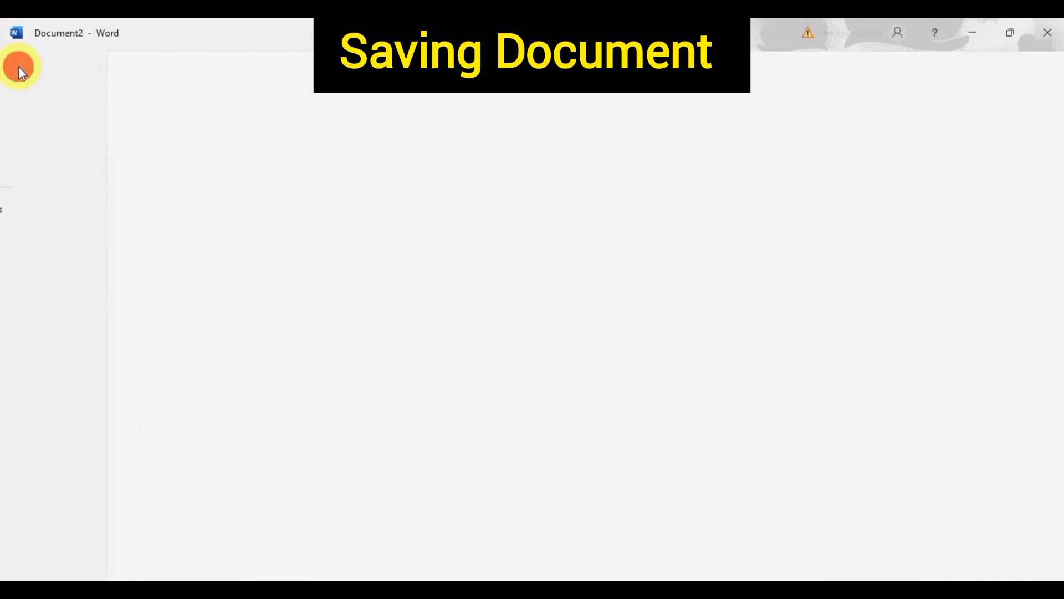
{"action": "left_click", "coordinate": [19, 68]}
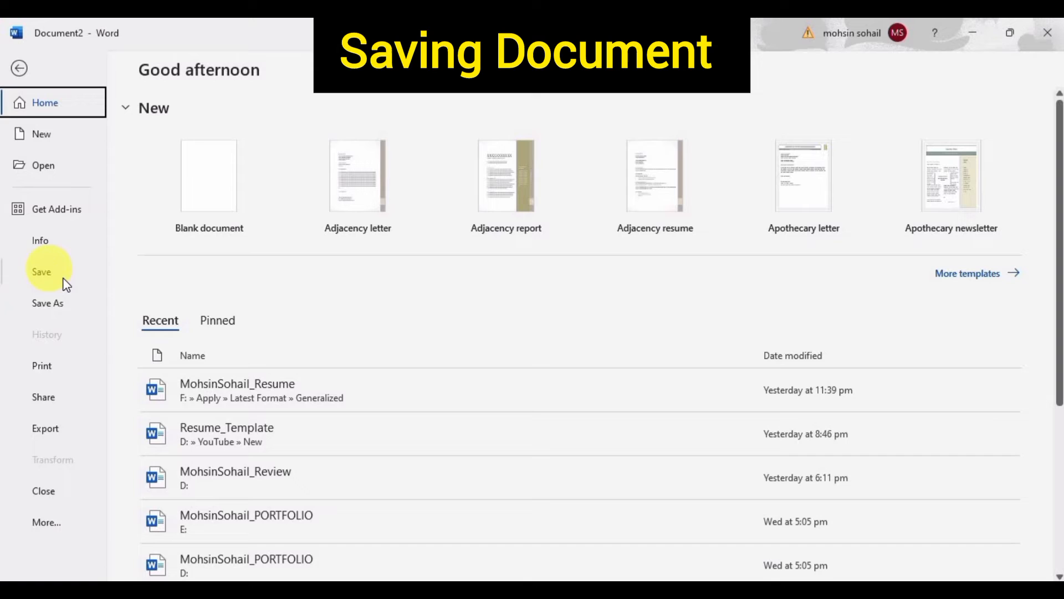
{"action": "mouse_move", "coordinate": [61, 303]}
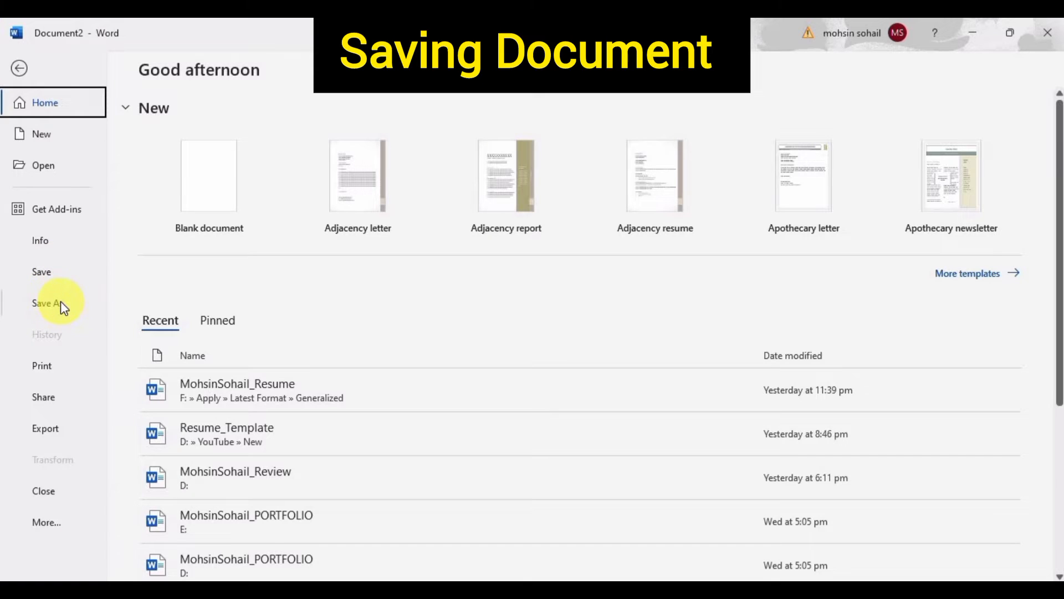
{"action": "left_click", "coordinate": [48, 303]}
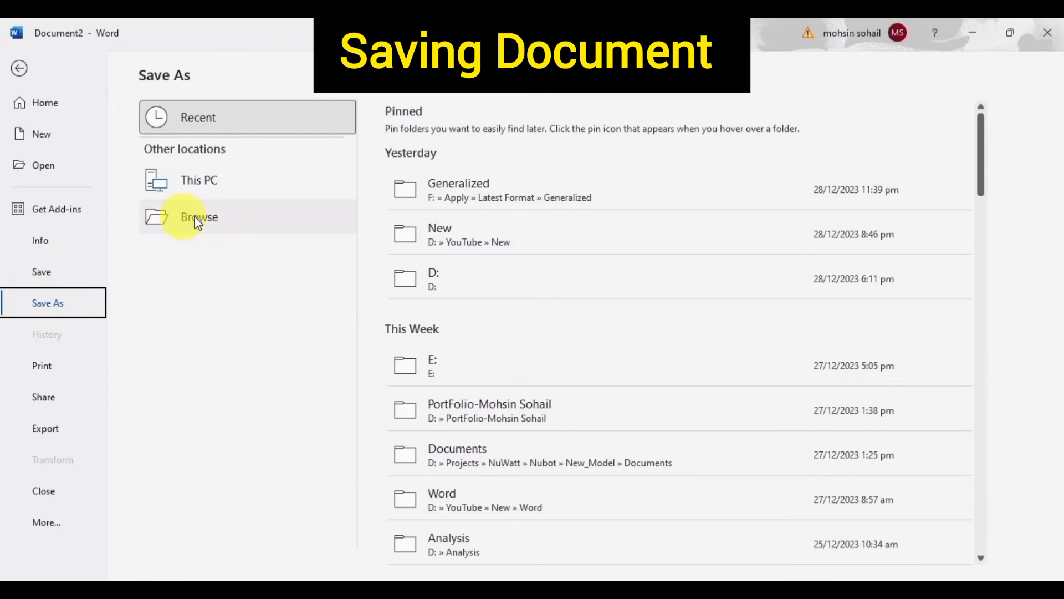
{"action": "mouse_move", "coordinate": [212, 221]}
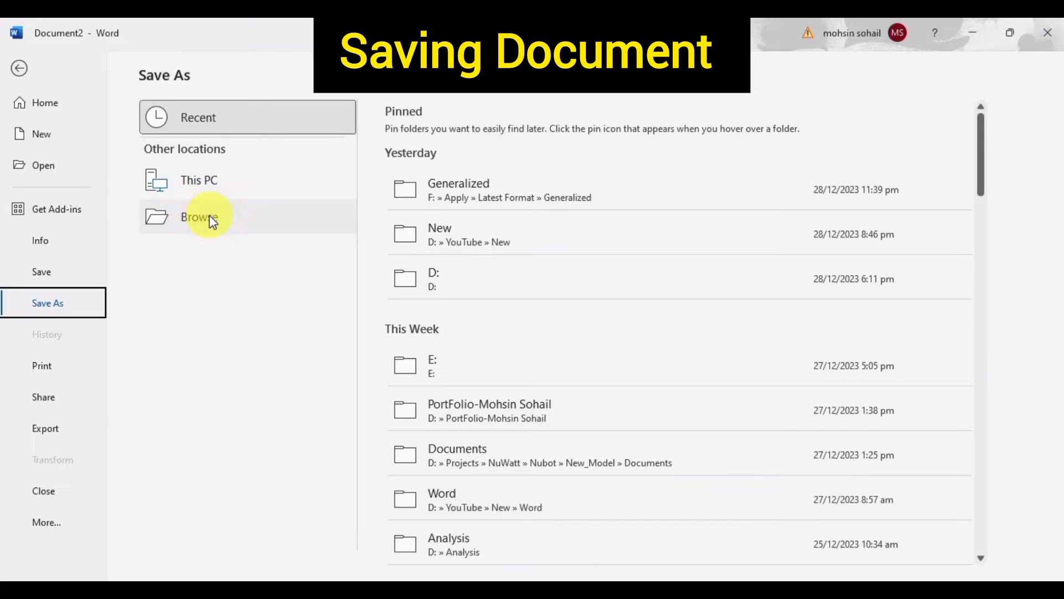
{"action": "left_click", "coordinate": [198, 217]}
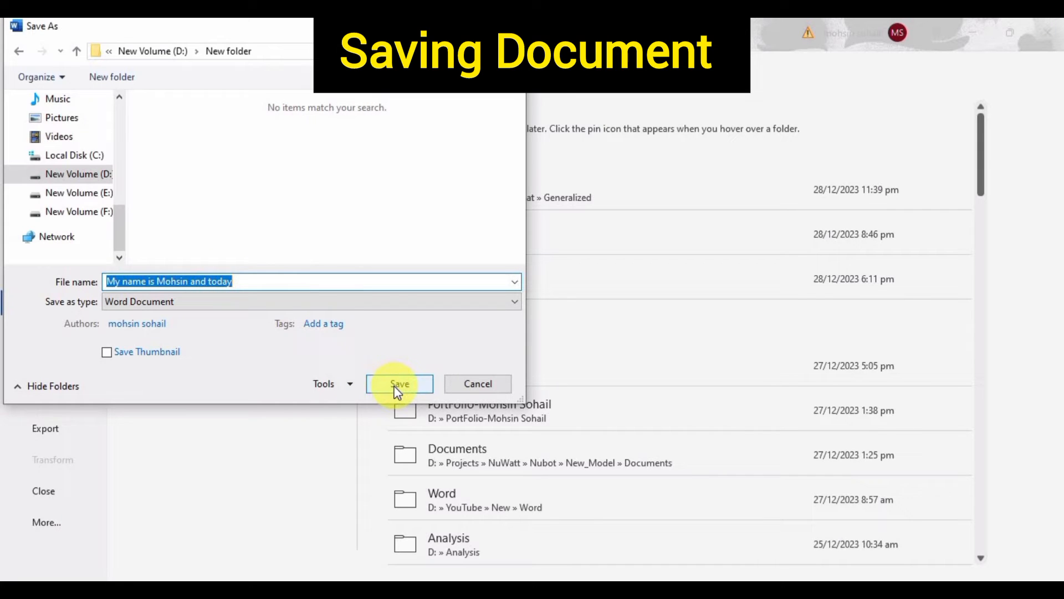
{"action": "left_click", "coordinate": [399, 383]}
{"action": "type", "text": "t"}
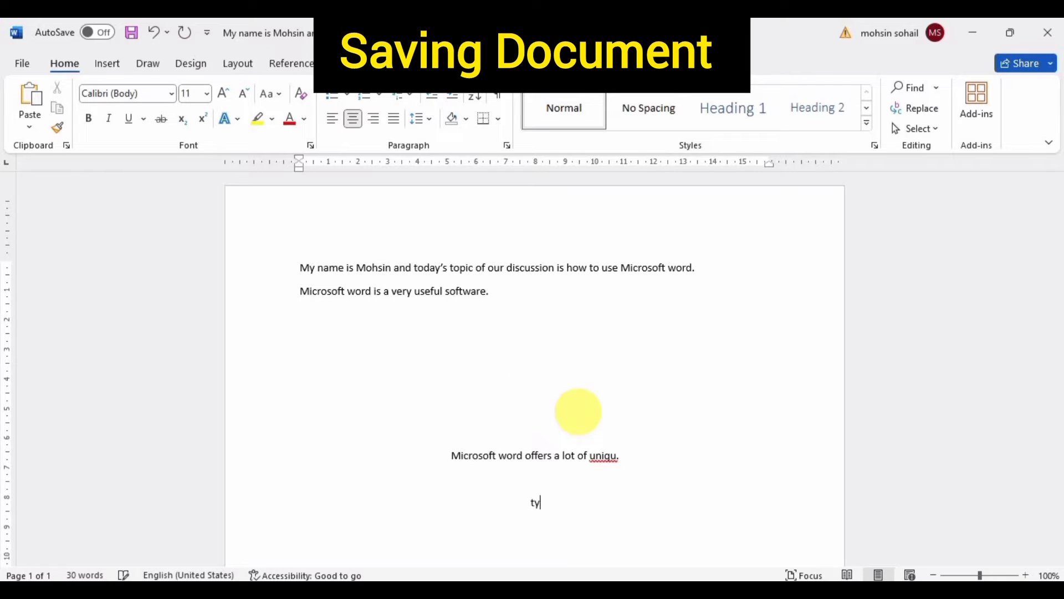
- Add a line of random letters 'yfuijiojhuif' below the third sentence and save the document again
{"action": "type", "text": "yfuijiojhuif"}
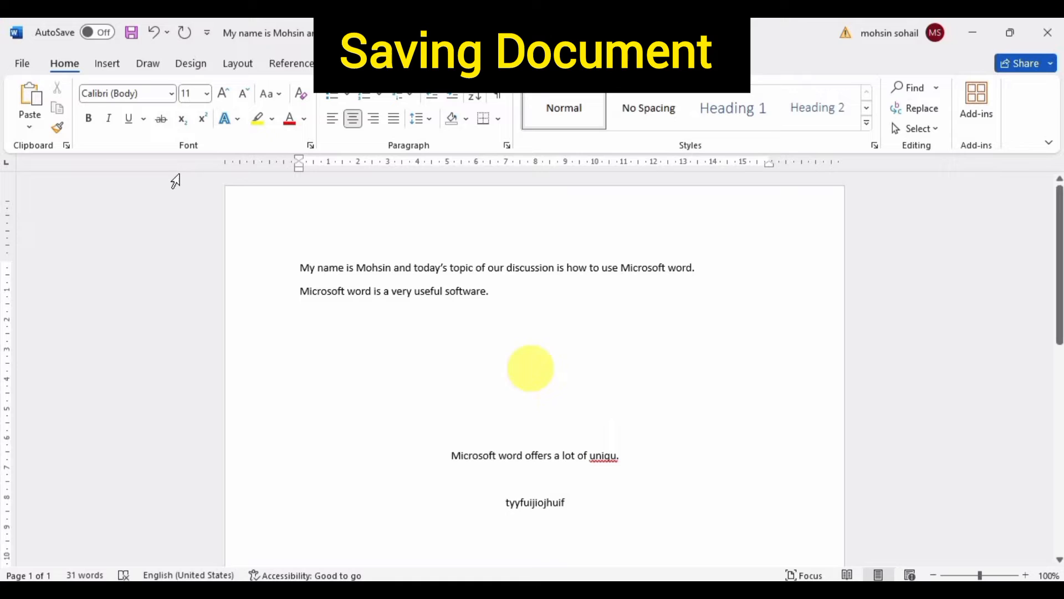
{"action": "left_click", "coordinate": [22, 63]}
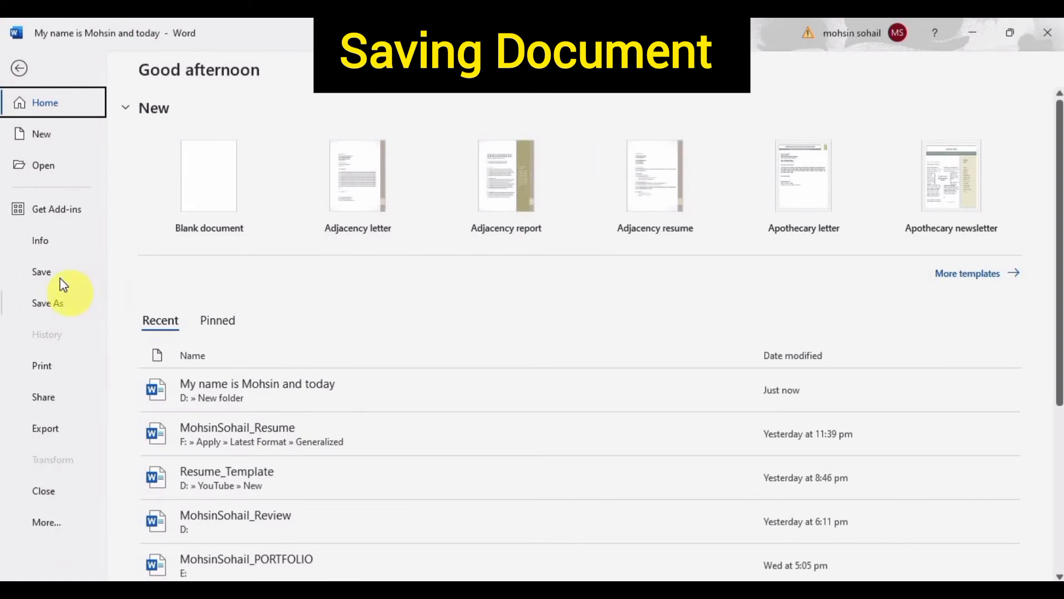
{"action": "left_click", "coordinate": [18, 68]}
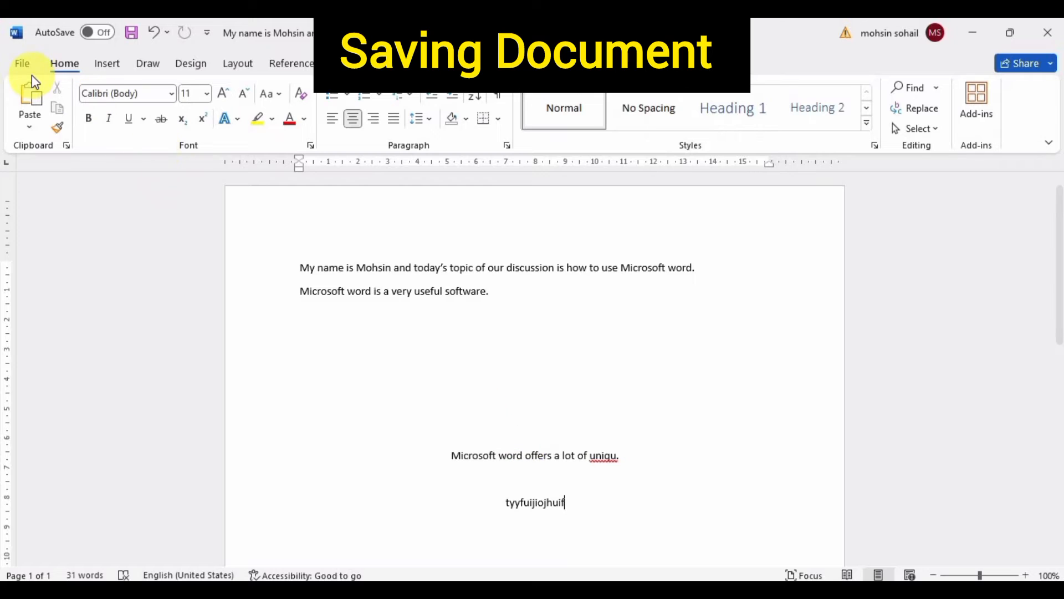
- Save a copy with the same name into a newly created subfolder inside New folder, then close it
{"action": "left_click", "coordinate": [22, 63]}
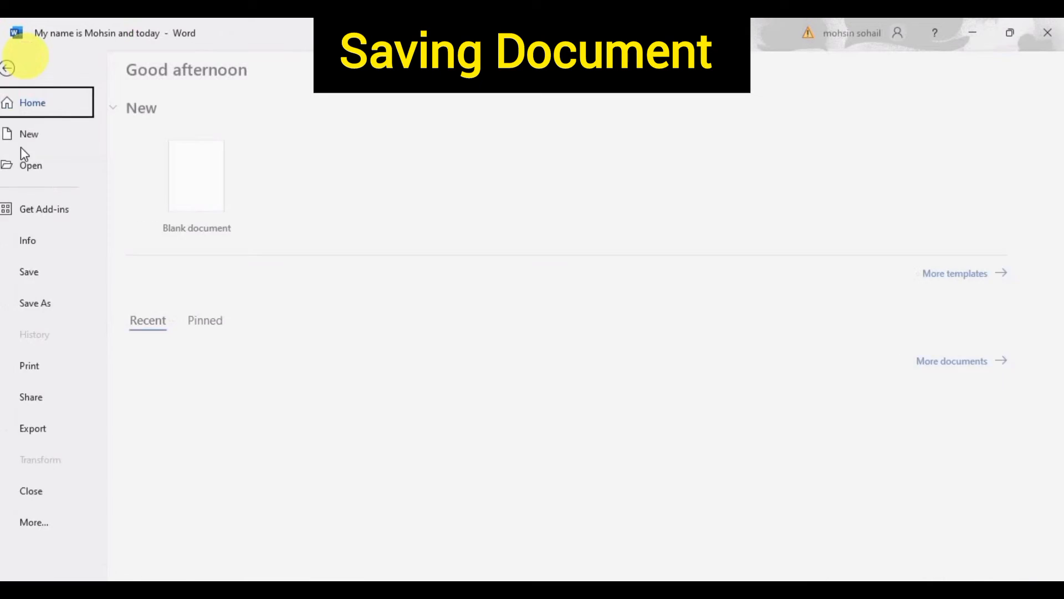
{"action": "left_click", "coordinate": [34, 302]}
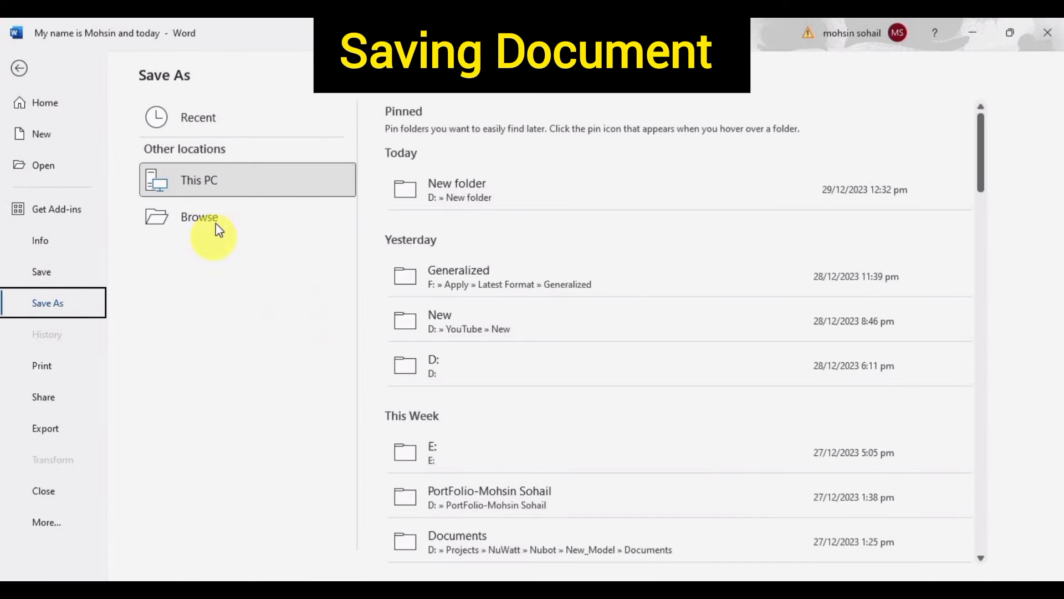
{"action": "left_click", "coordinate": [198, 216]}
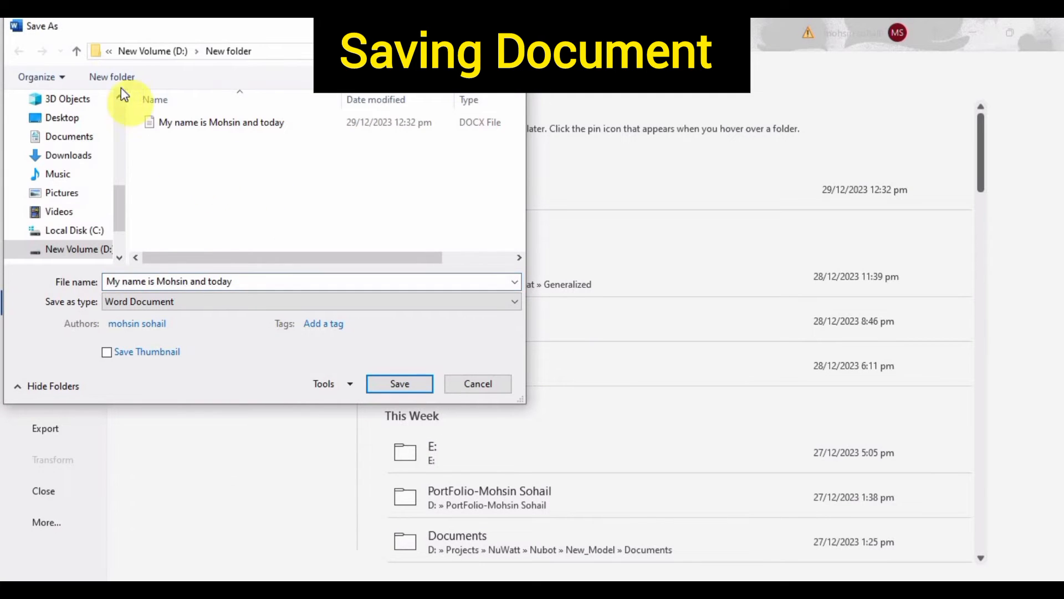
{"action": "left_click", "coordinate": [111, 77]}
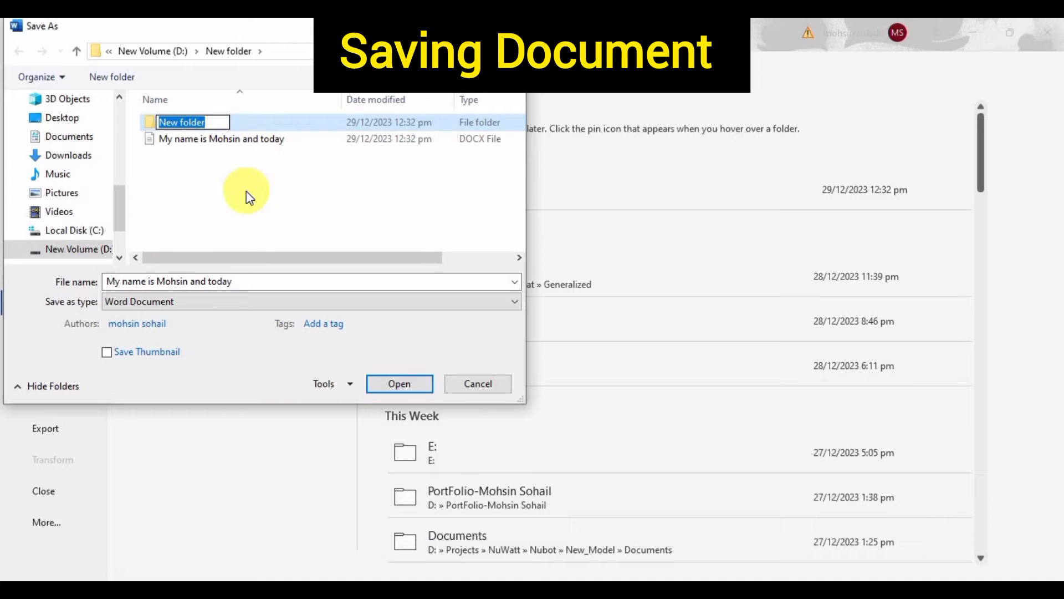
{"action": "double_click", "coordinate": [191, 122]}
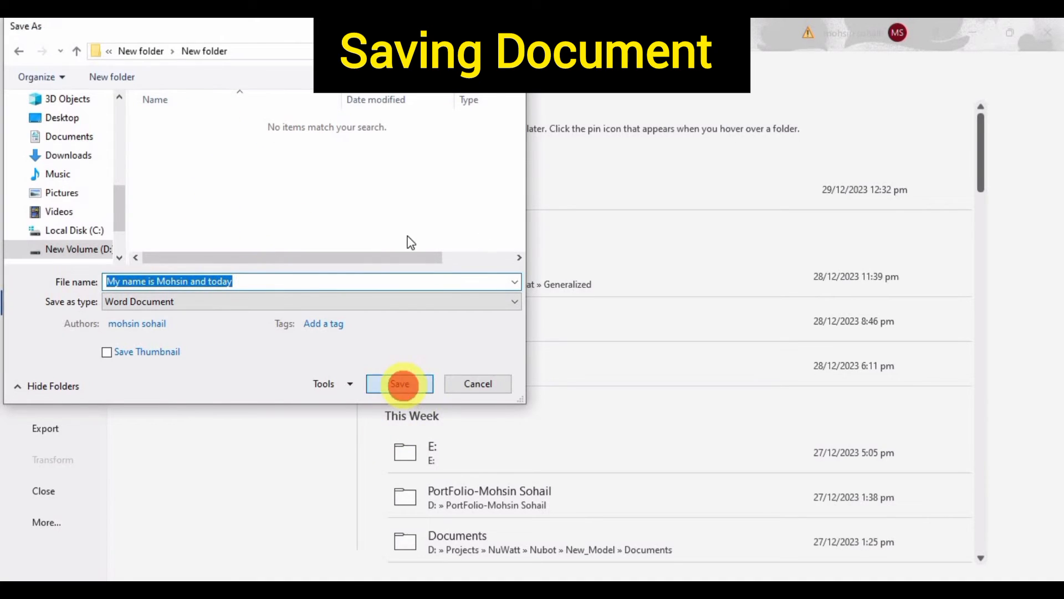
{"action": "left_click", "coordinate": [399, 383]}
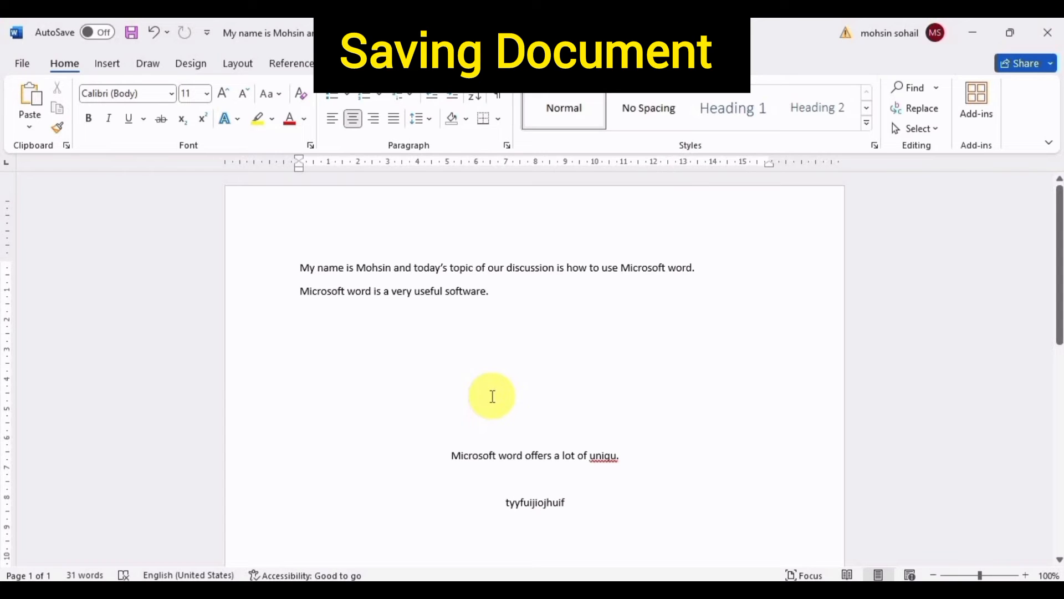
{"action": "left_click", "coordinate": [565, 502]}
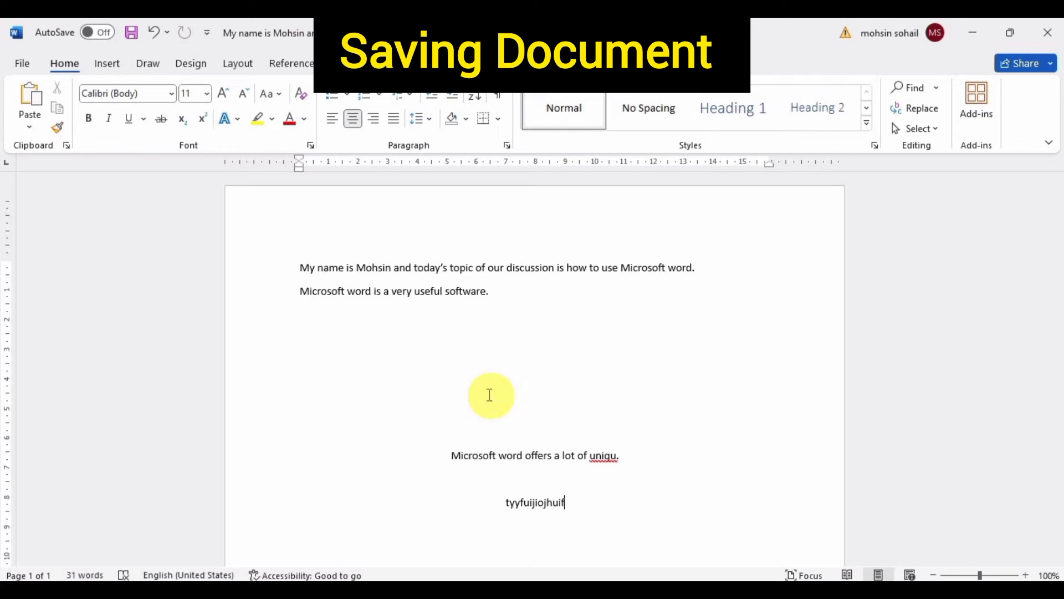
{"action": "mouse_move", "coordinate": [1045, 55]}
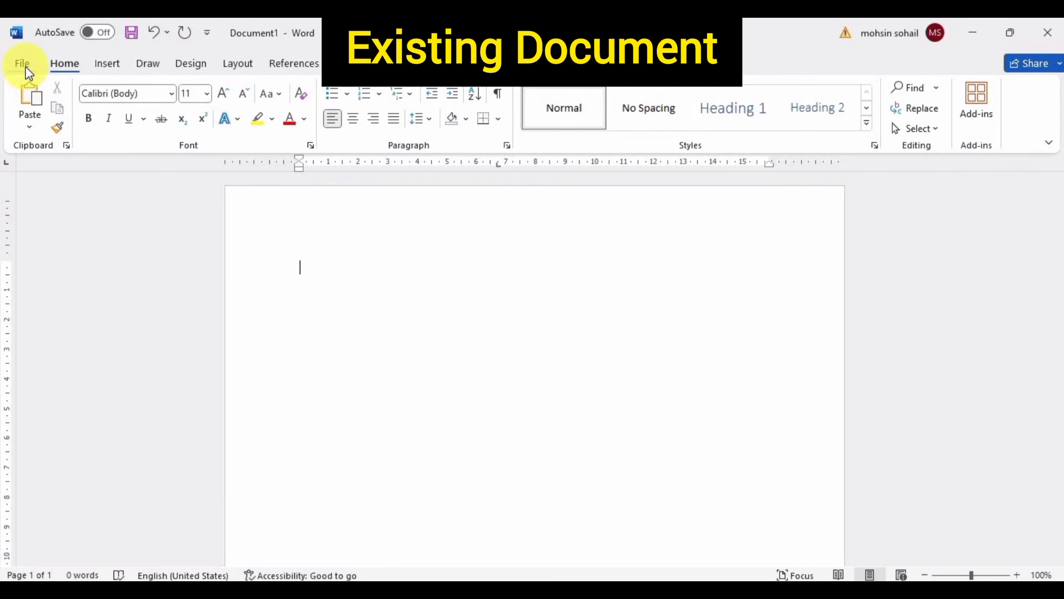
- Reopen the copied document from D:\New folder\New folder and maximize its window
{"action": "left_click", "coordinate": [22, 62]}
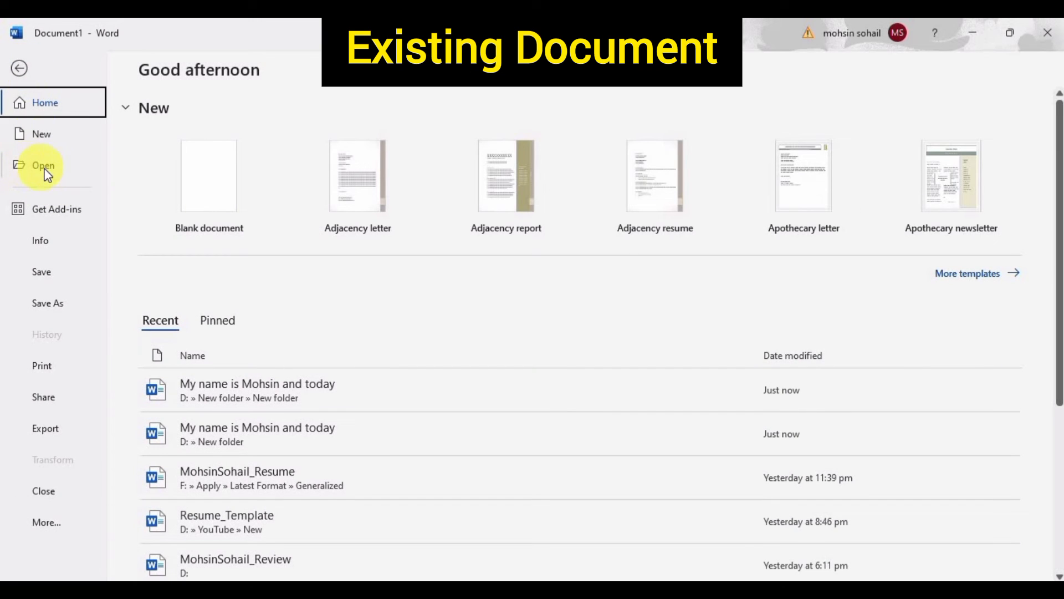
{"action": "left_click", "coordinate": [44, 165]}
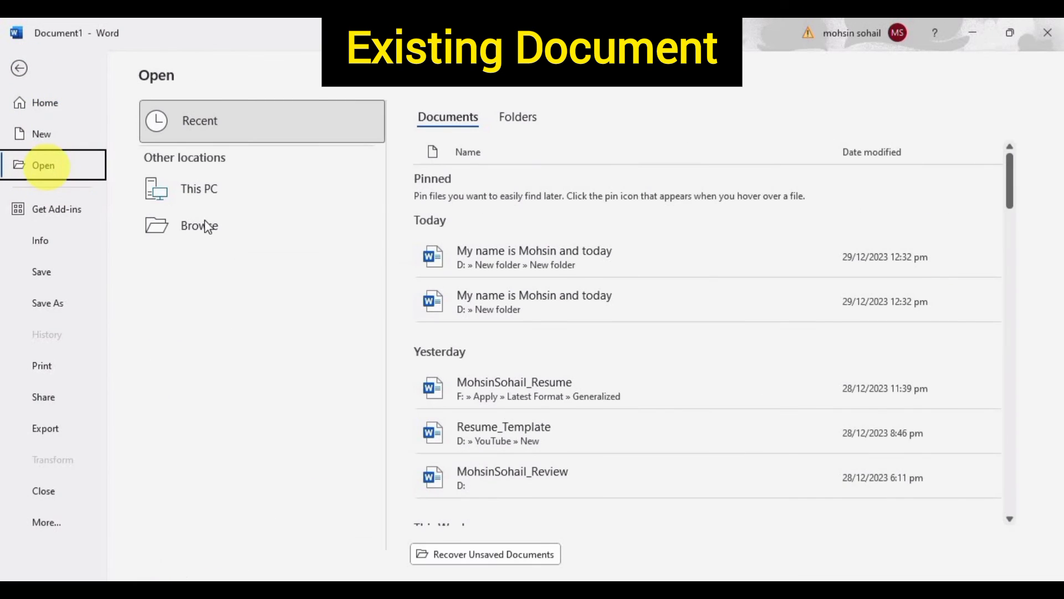
{"action": "left_click", "coordinate": [199, 225]}
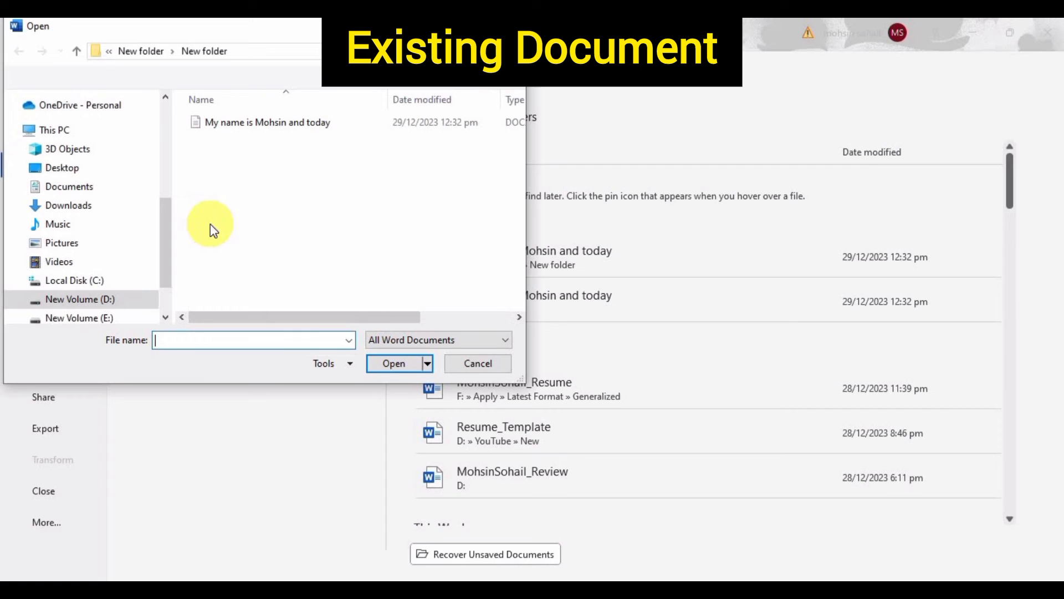
{"action": "left_click", "coordinate": [267, 122]}
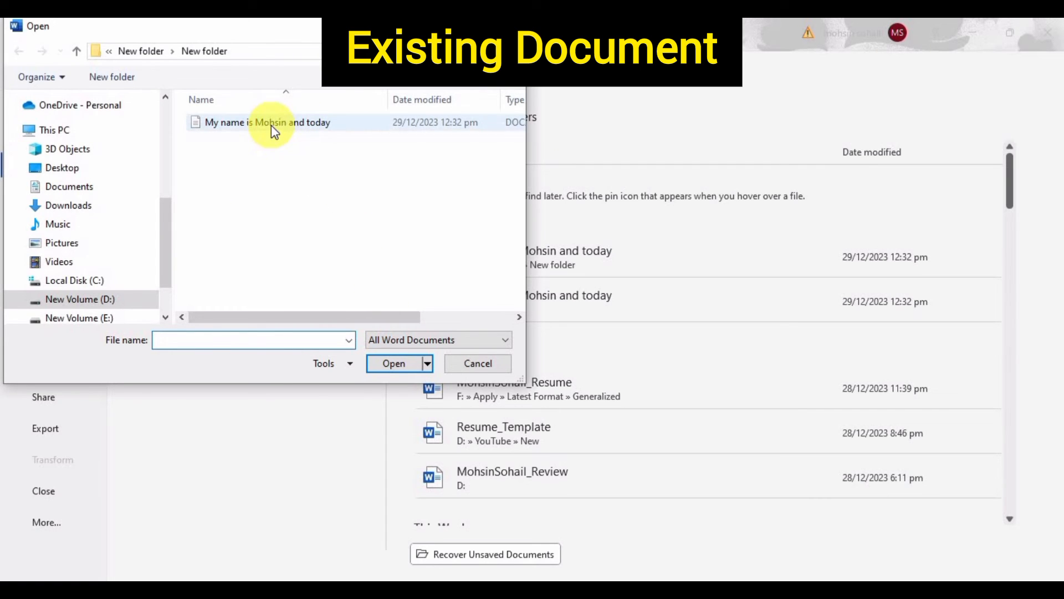
{"action": "left_click", "coordinate": [267, 122]}
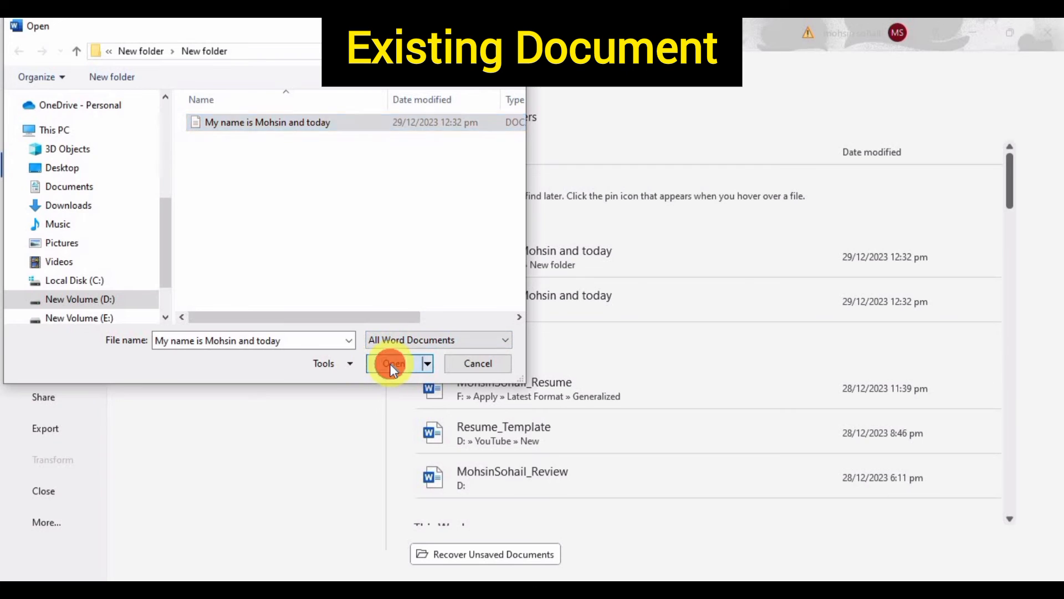
{"action": "left_click", "coordinate": [393, 364]}
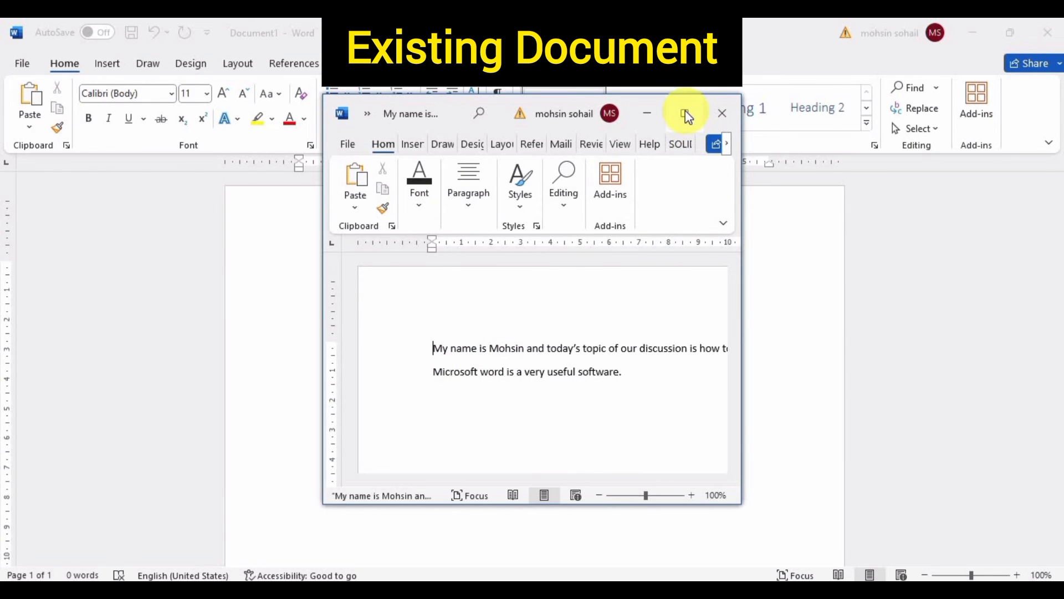
{"action": "left_click", "coordinate": [685, 113]}
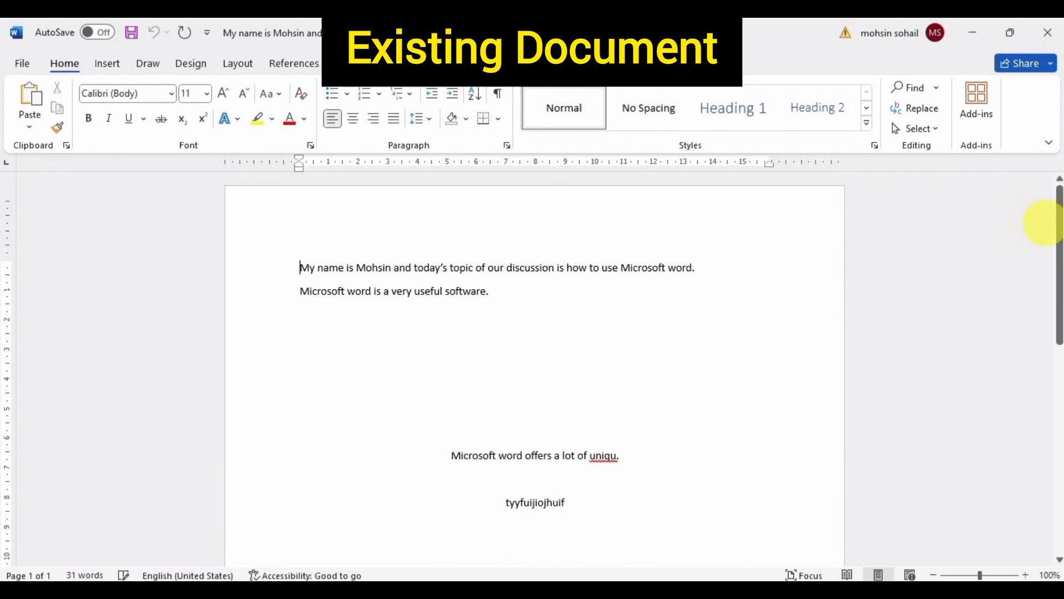
{"action": "mouse_move", "coordinate": [1056, 227]}
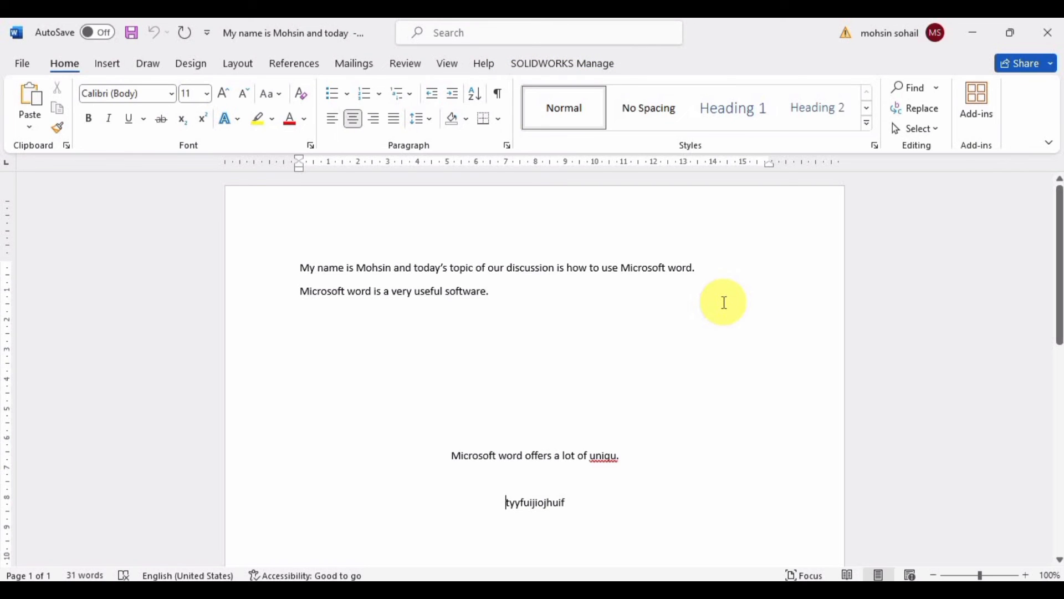
{"action": "left_click", "coordinate": [451, 455]}
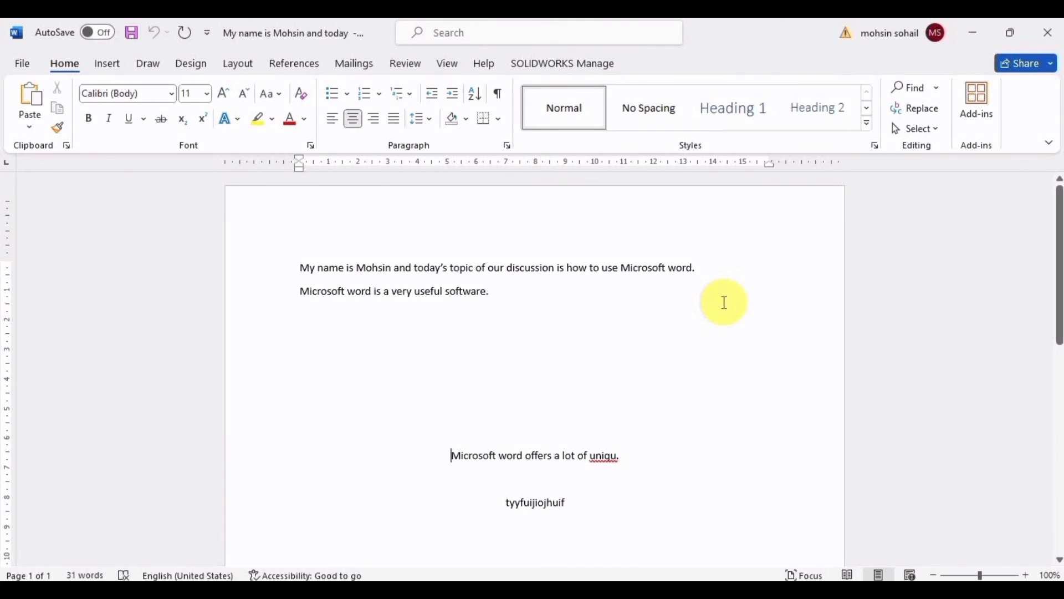